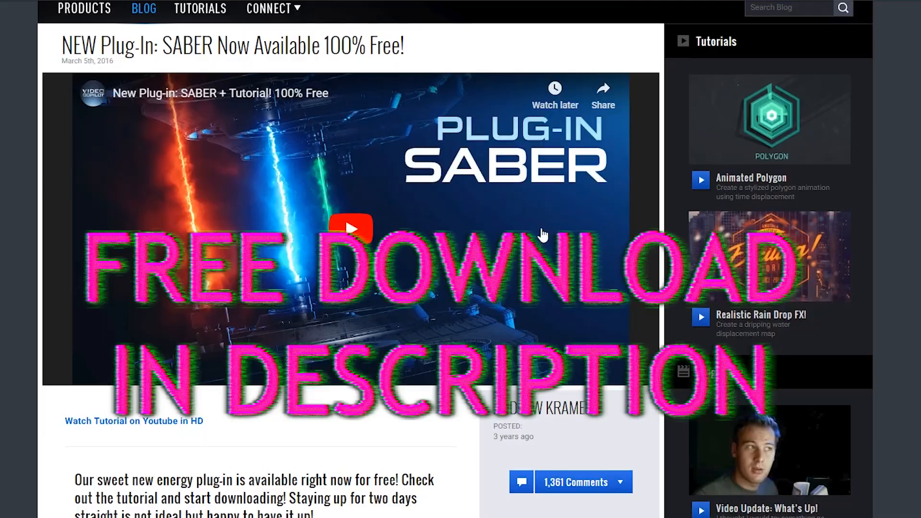
Select the subject's clip and search Effects & Presets for 'ecto', listing uni.Ecto results.
scroll(down, 3)
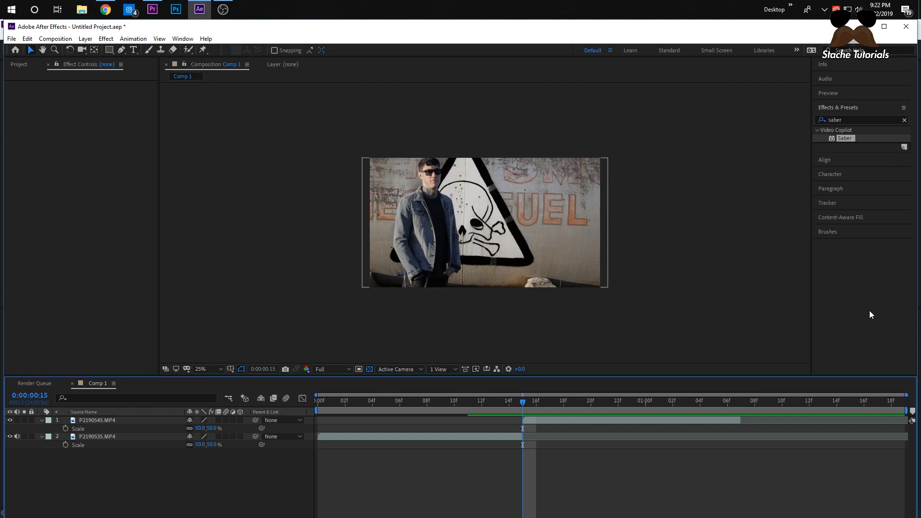
mouse_move(823, 311)
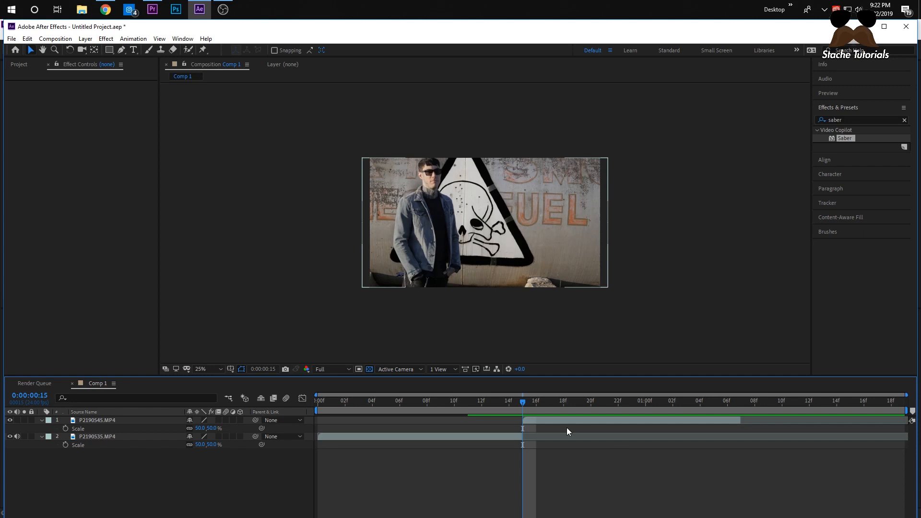
click(535, 401)
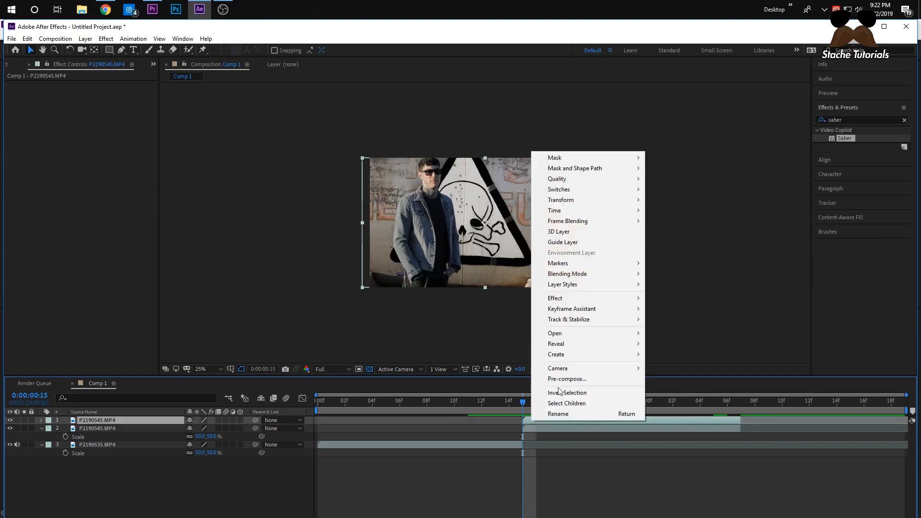
click(554, 210)
text(ecto)
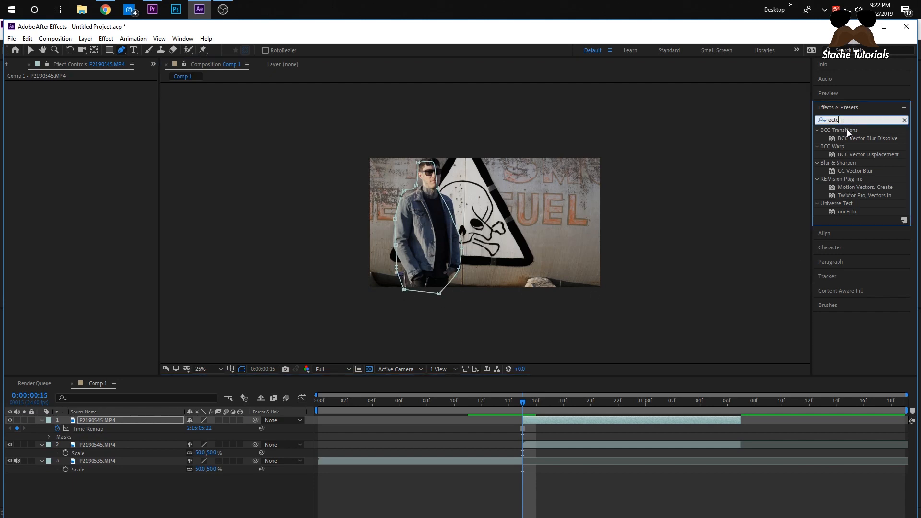
double_click(848, 212)
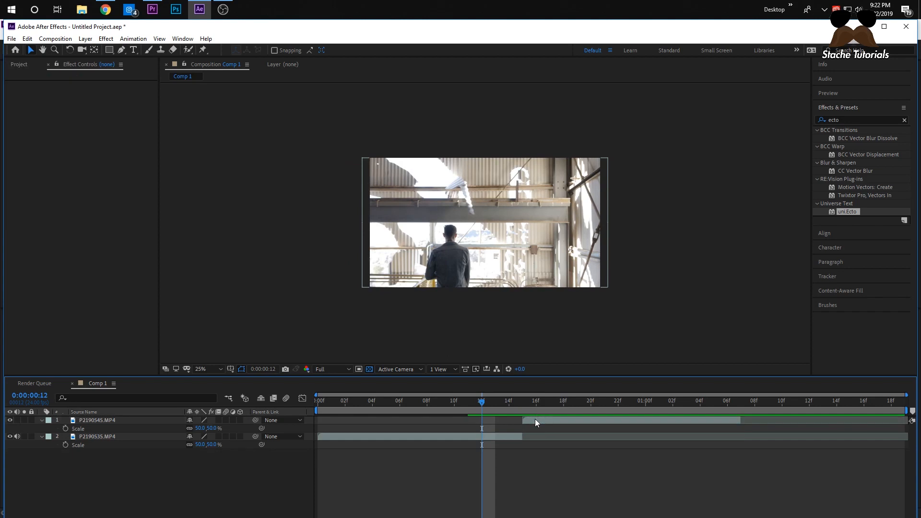
Duplicate the subject's layer and freeze the copy on the current frame.
click(522, 401)
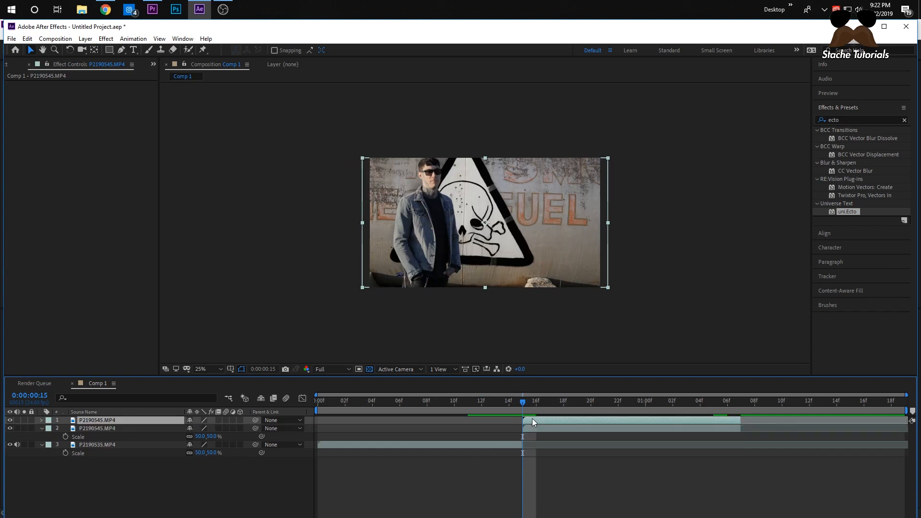
mouse_move(577, 420)
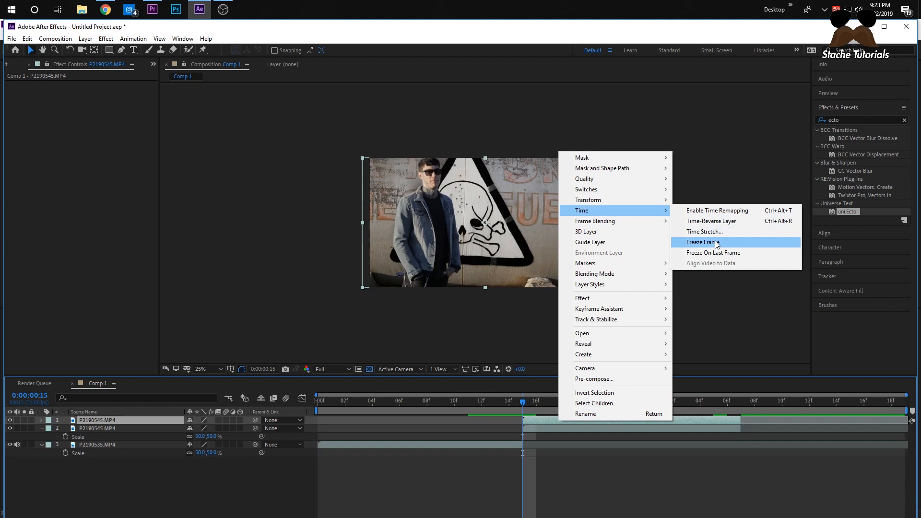
click(704, 242)
text(saber)
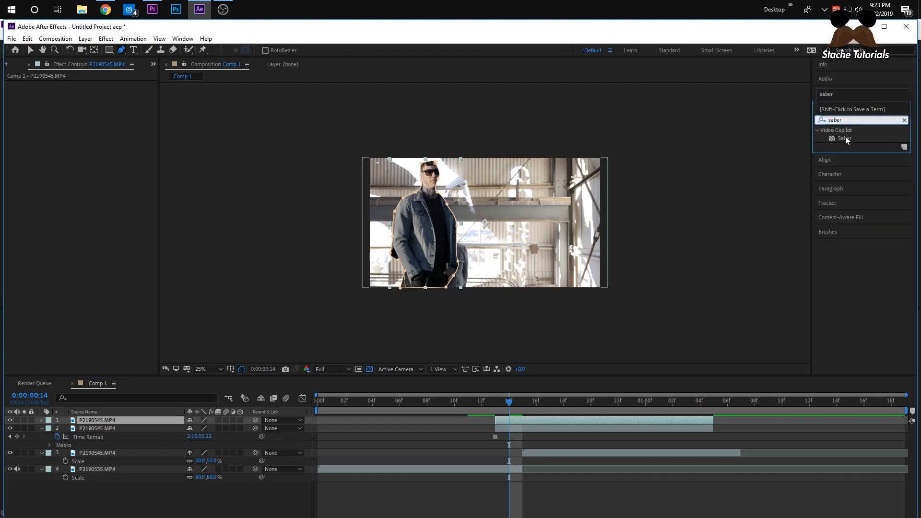
Apply Saber to the top clip and set its Composite Settings to Transparent.
click(846, 138)
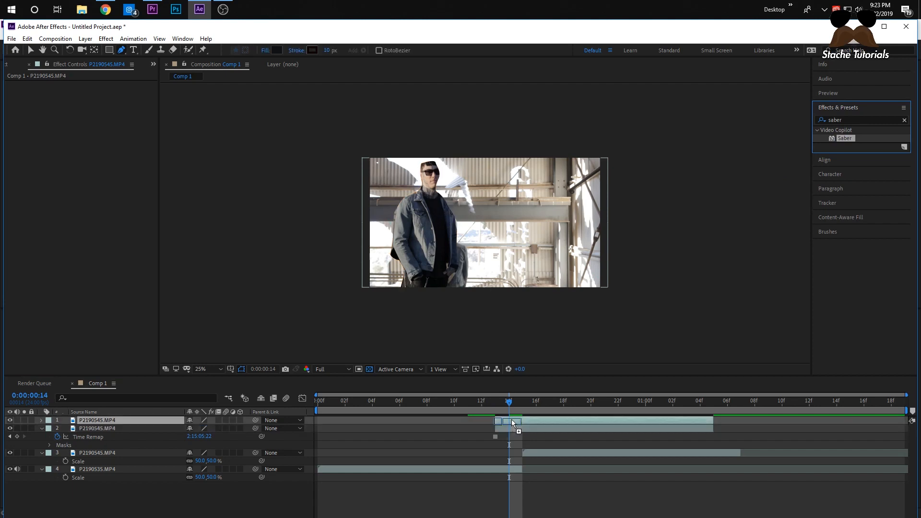
double_click(844, 138)
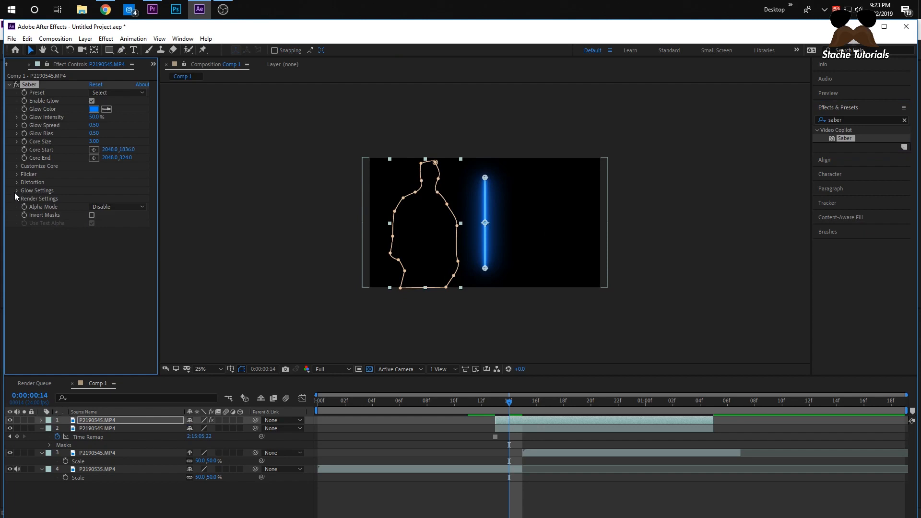
click(17, 198)
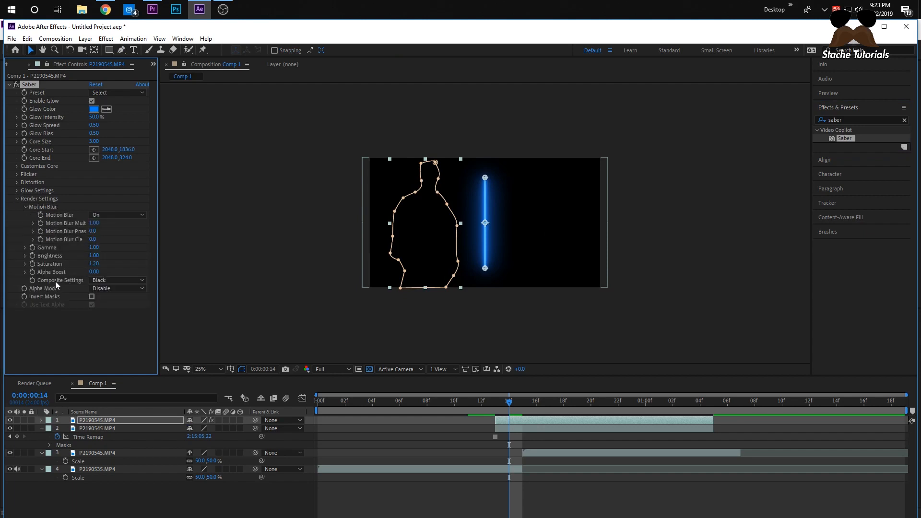
click(117, 280)
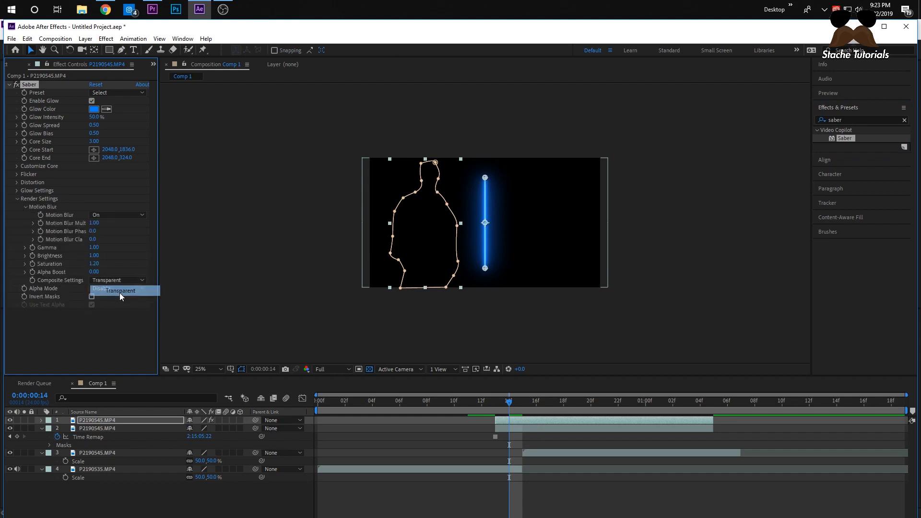
click(100, 289)
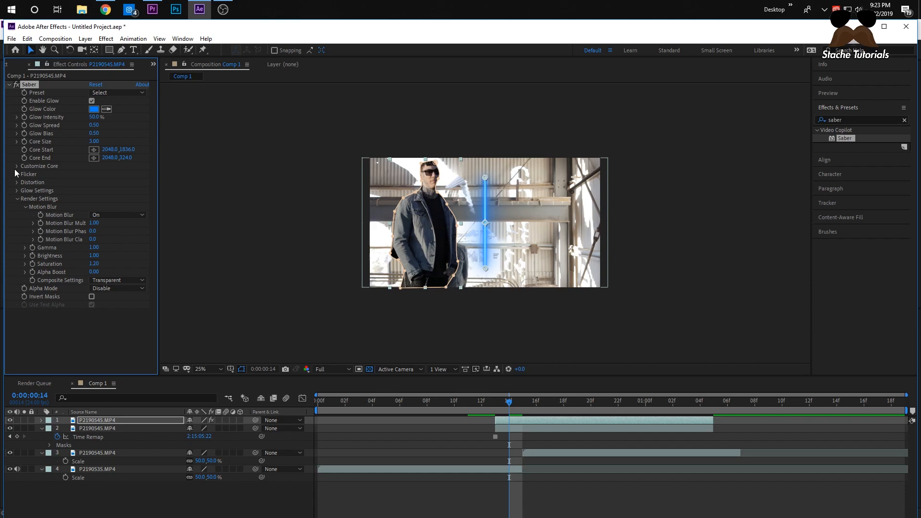
Set Saber's Core Type to Layer Masks so the glow traces the man's mask.
click(17, 166)
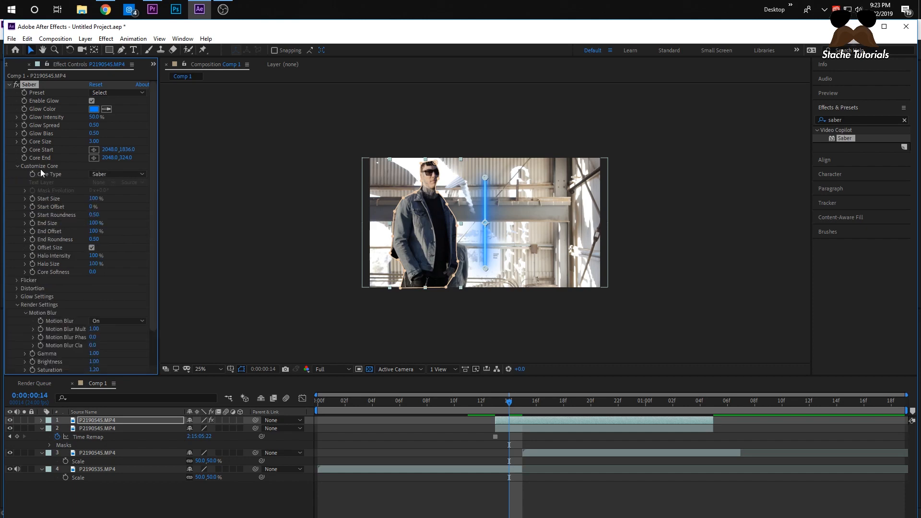
click(117, 174)
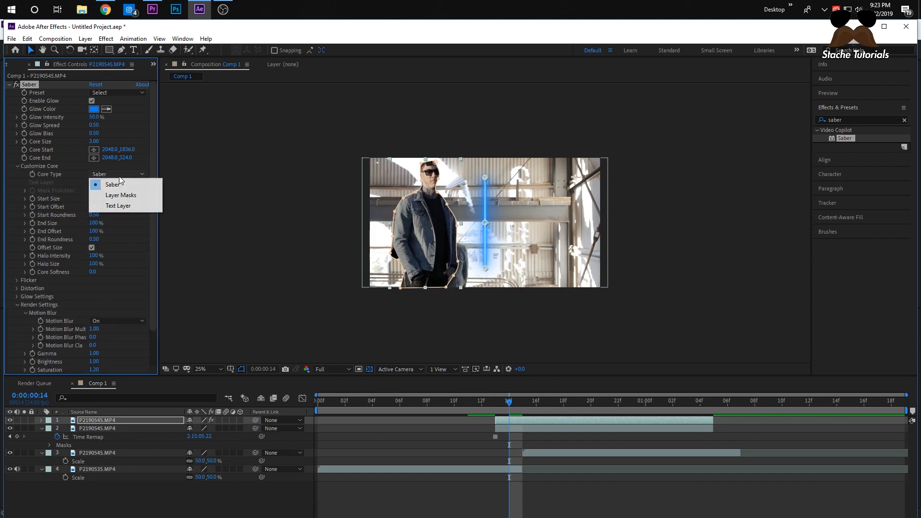
click(121, 195)
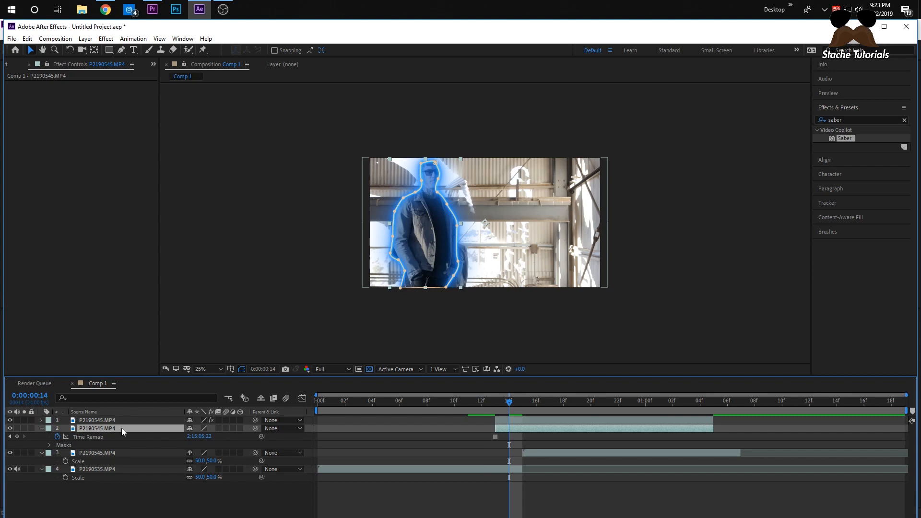
mouse_move(157, 434)
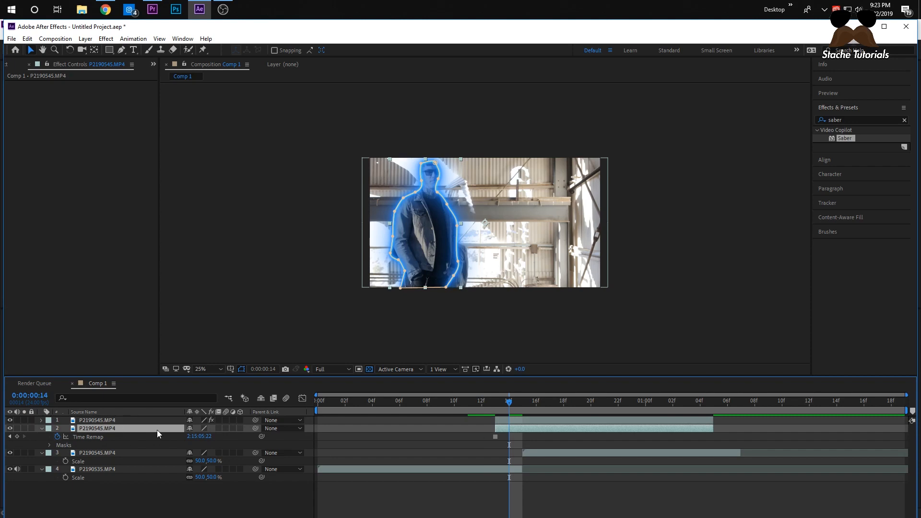
mouse_move(114, 428)
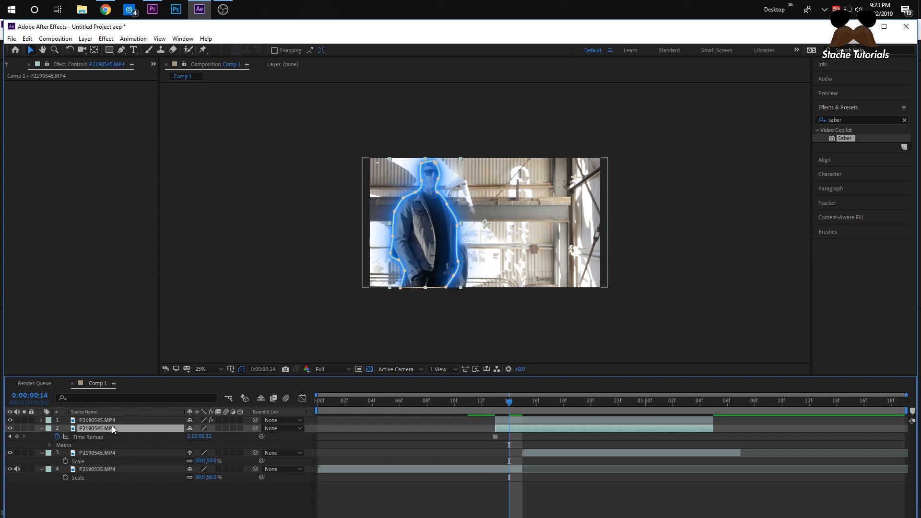
Pre-compose the cutout and glow layers into Pre-comp 1 and return to Comp 1.
right_click(97, 428)
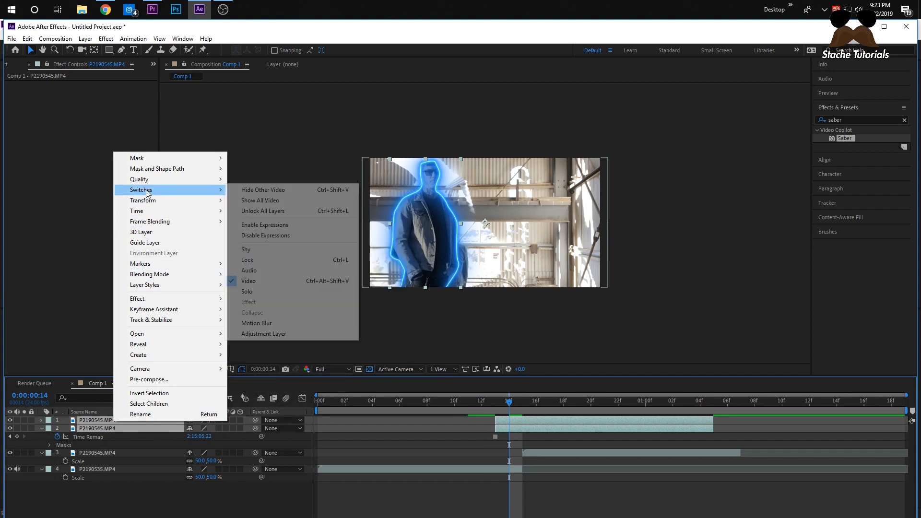
click(149, 379)
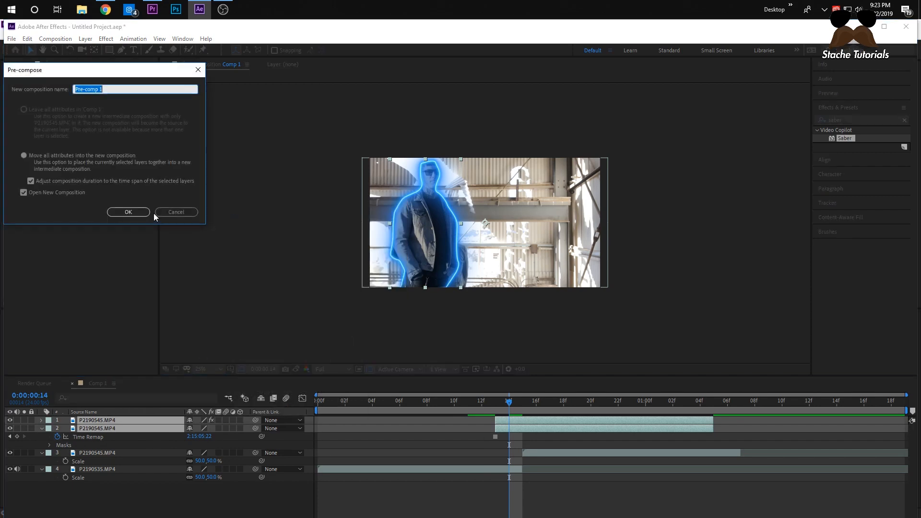
click(128, 212)
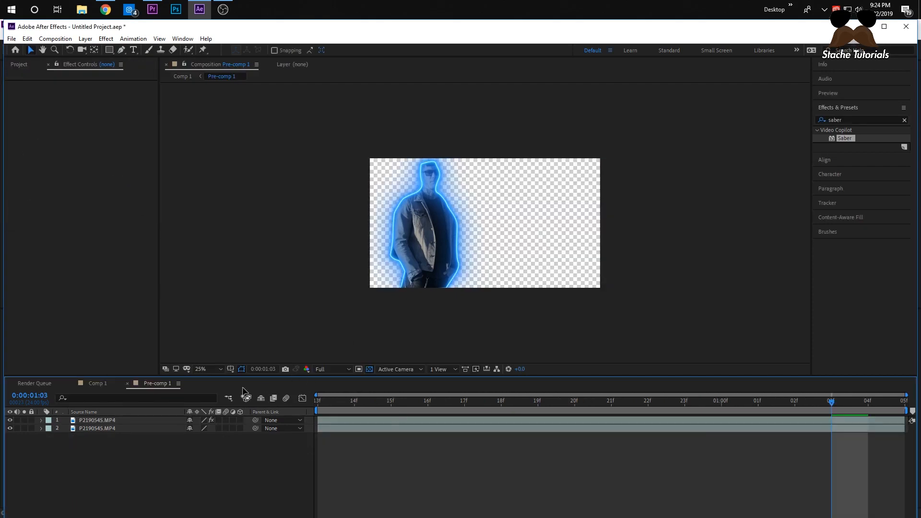
click(97, 383)
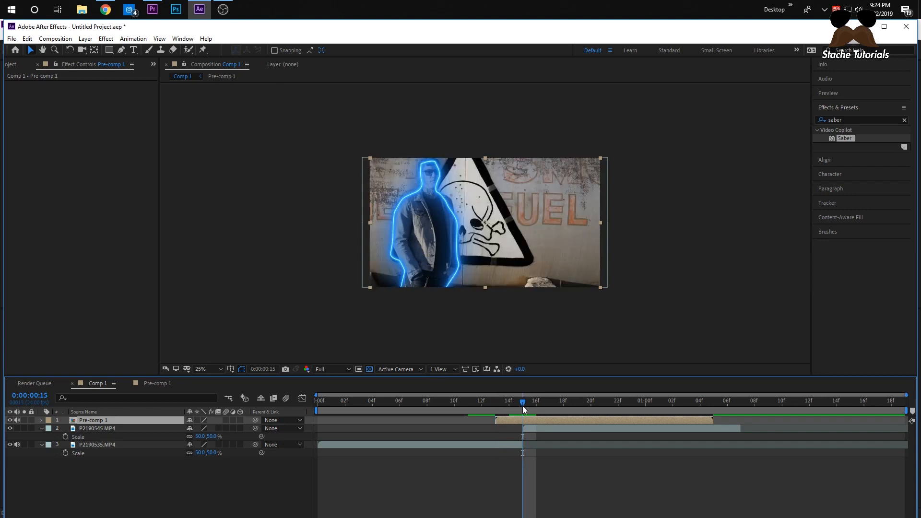
mouse_move(525, 419)
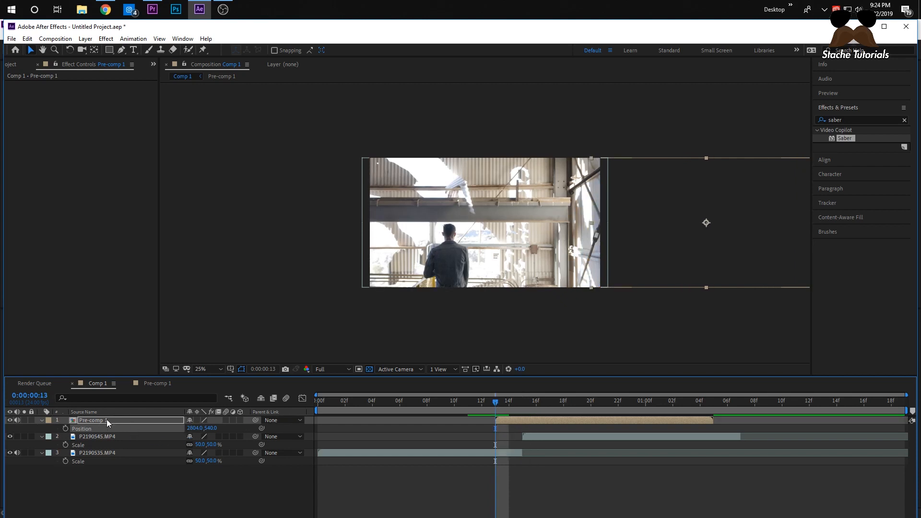
mouse_move(86, 429)
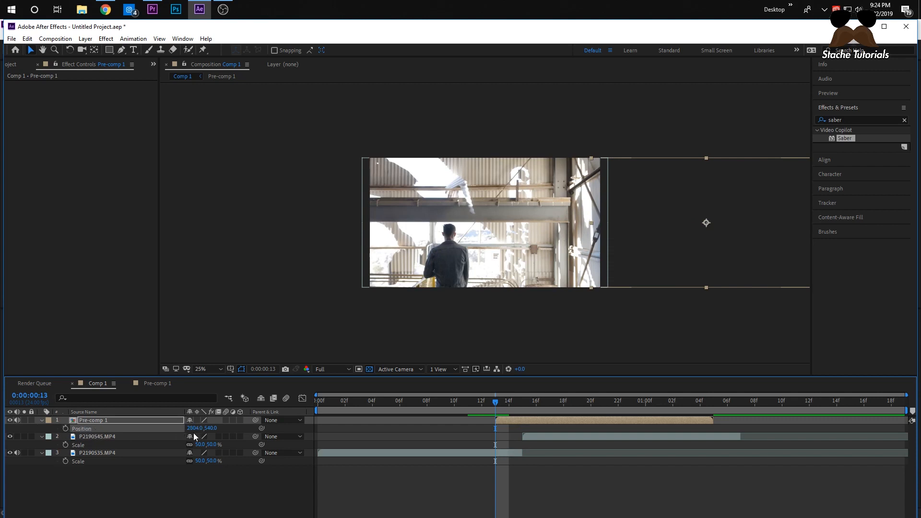
Keyframe Pre-comp 1's Position so the glowing cutout slides in from off-frame.
click(66, 429)
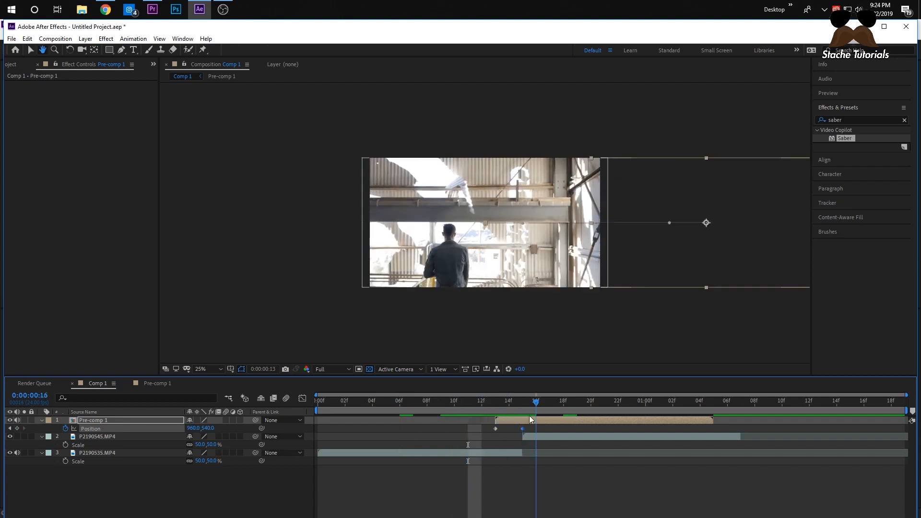
click(427, 401)
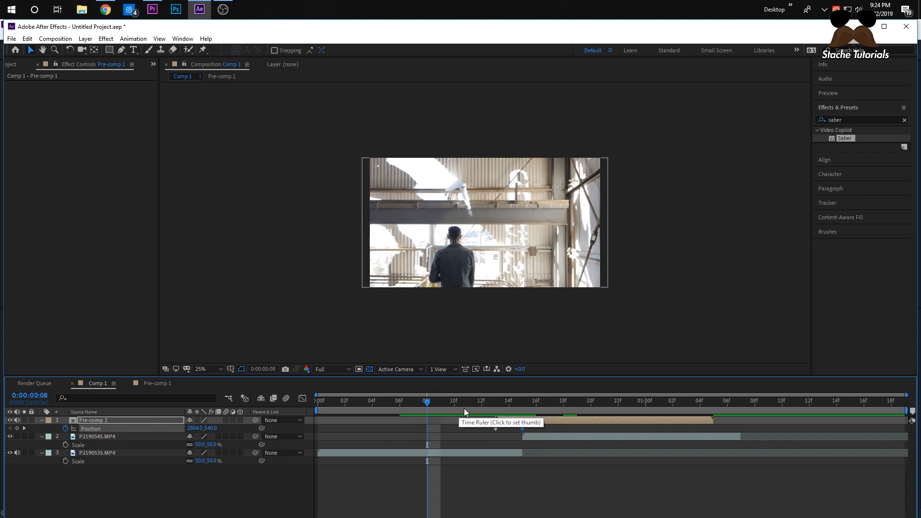
click(454, 401)
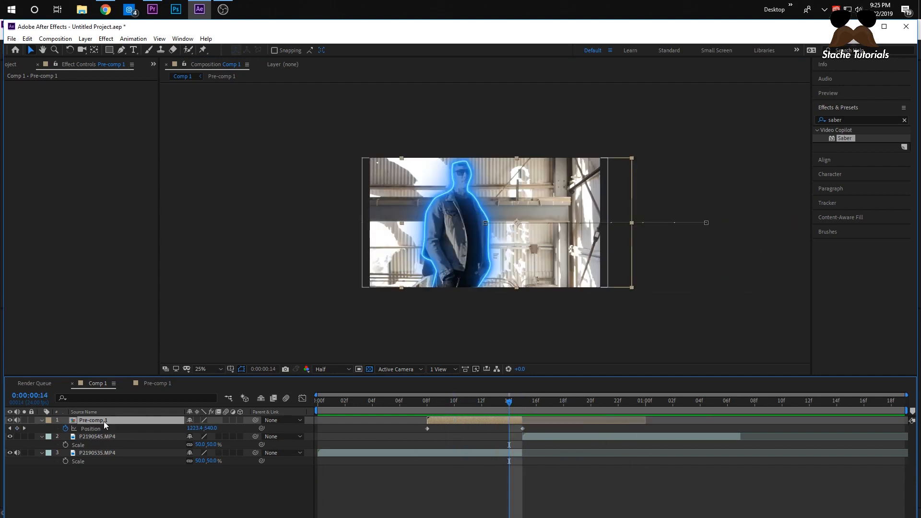
Inside Pre-comp 1, try Firestorm, Hard Core and Meteor presets, settle on Tractor Beam, and return to Comp 1.
click(221, 76)
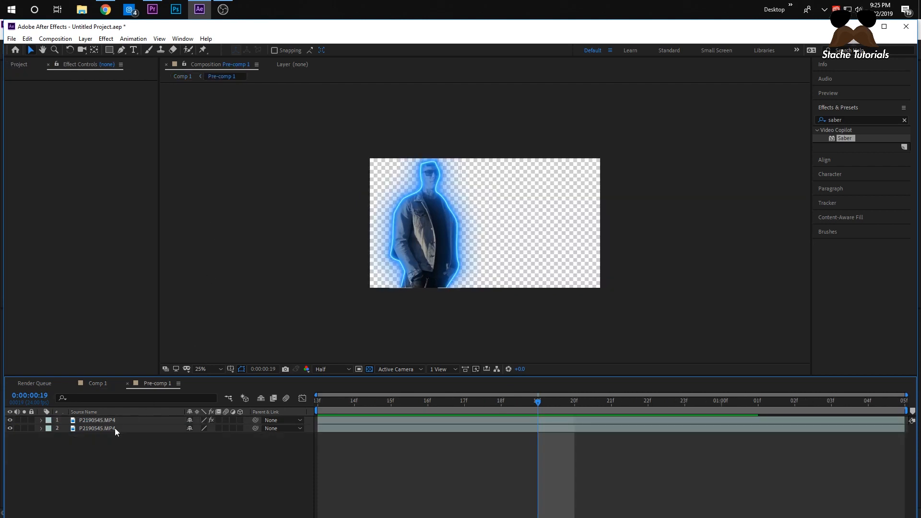
click(97, 420)
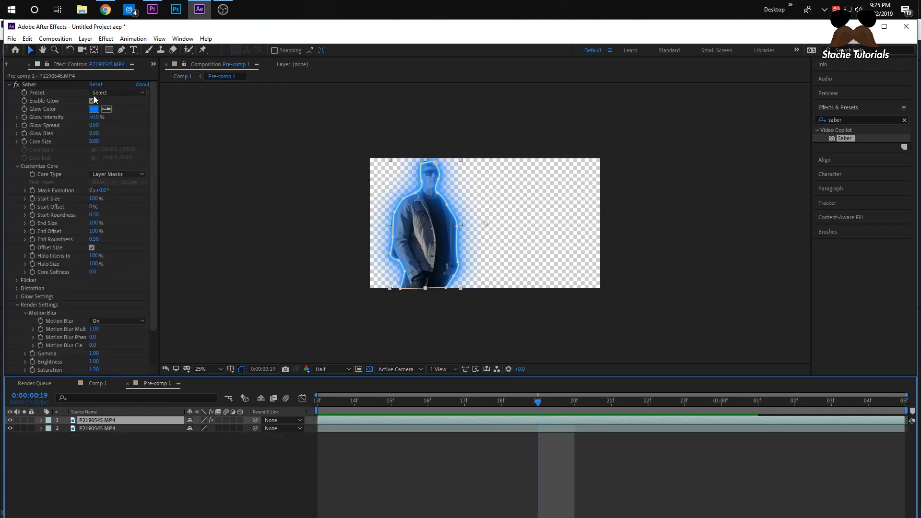
click(117, 92)
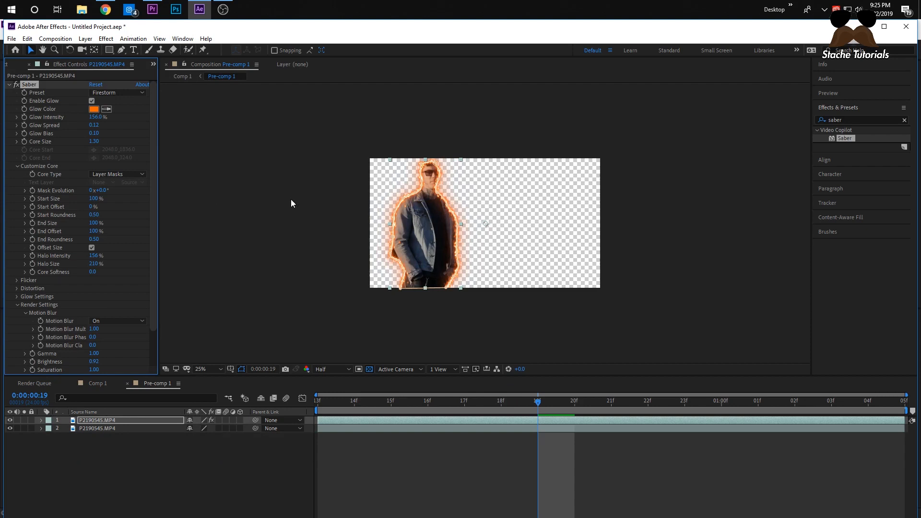
click(116, 92)
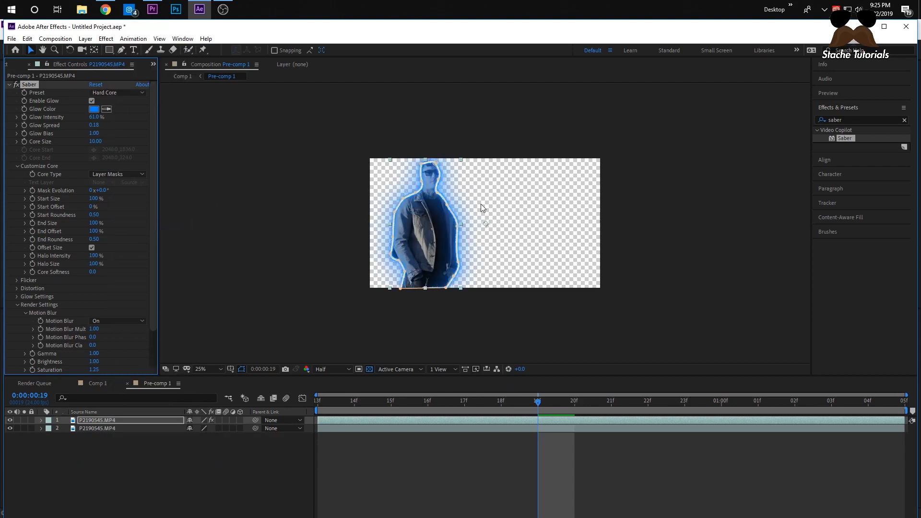
click(116, 92)
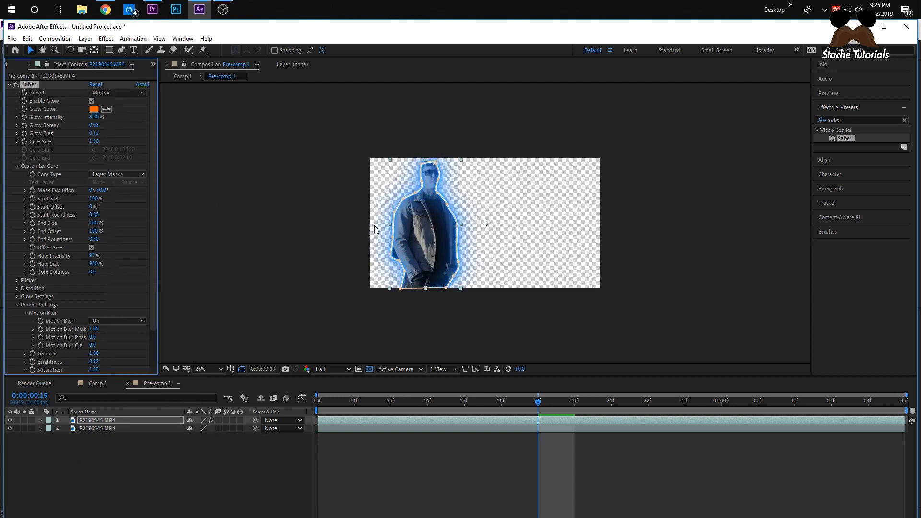
click(117, 92)
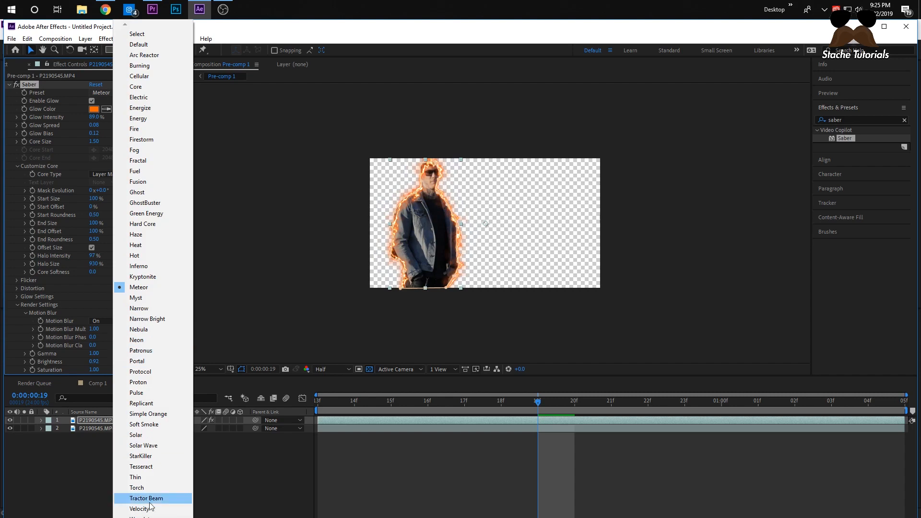
click(146, 498)
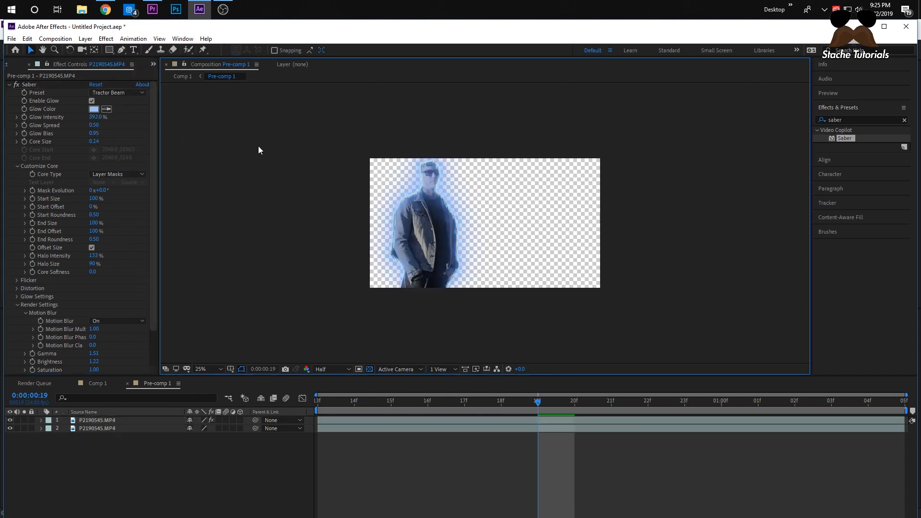
mouse_move(346, 81)
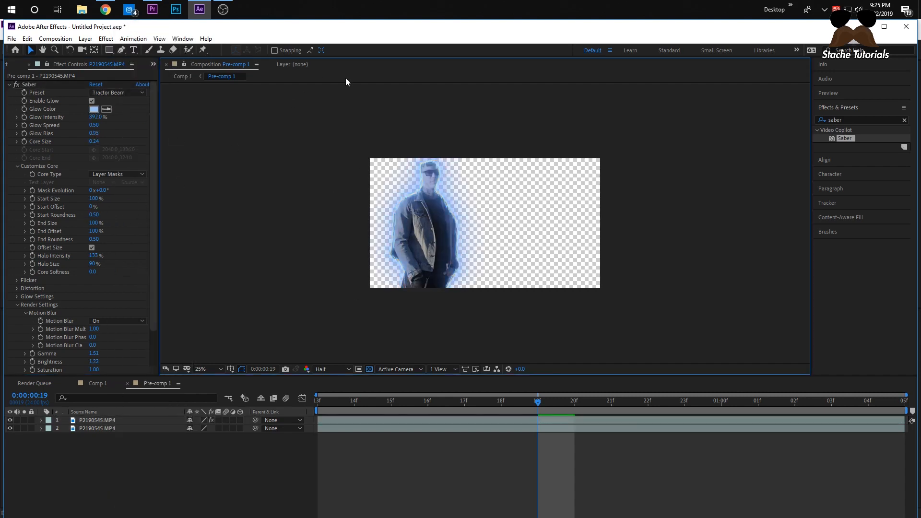
click(97, 383)
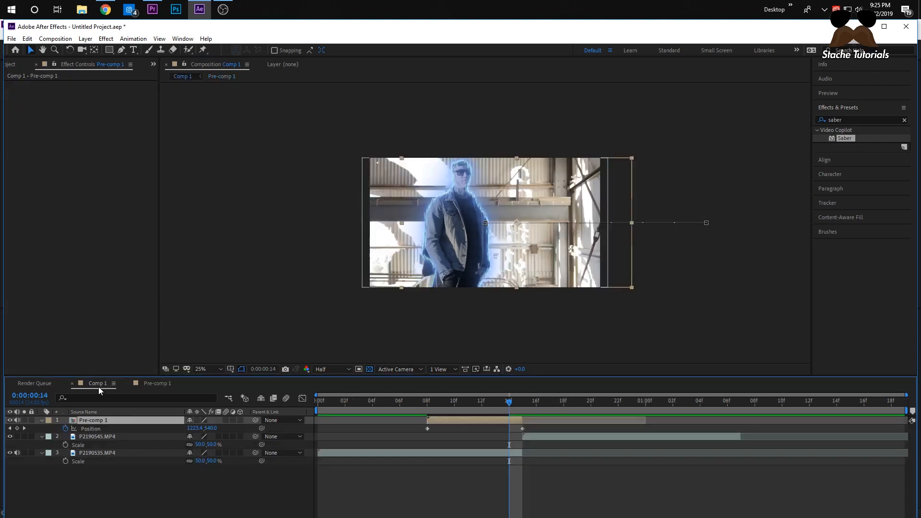
click(151, 10)
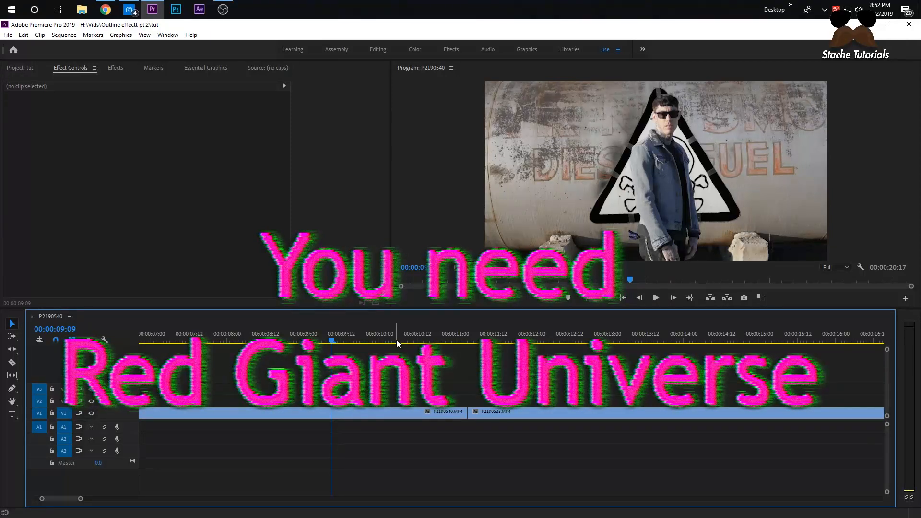
Scrub and play across the edit, then park the playhead at the cut between the two clips.
click(449, 341)
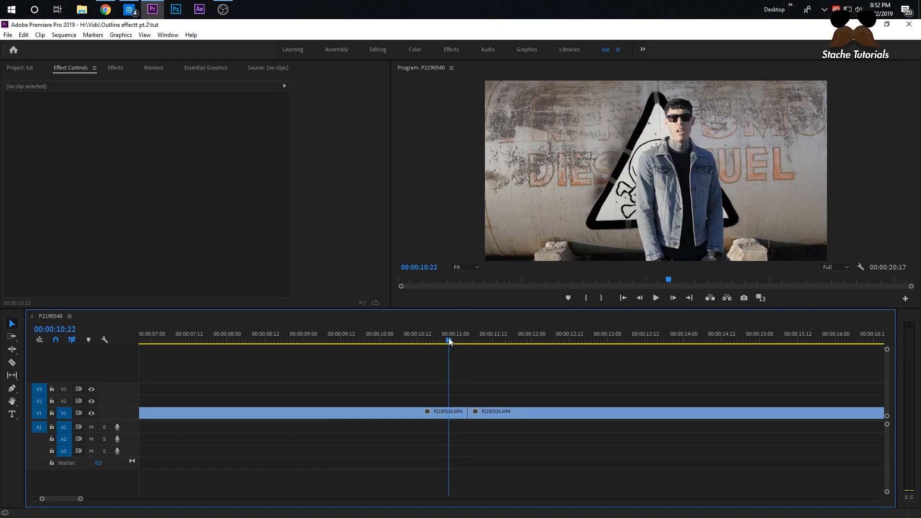
click(656, 297)
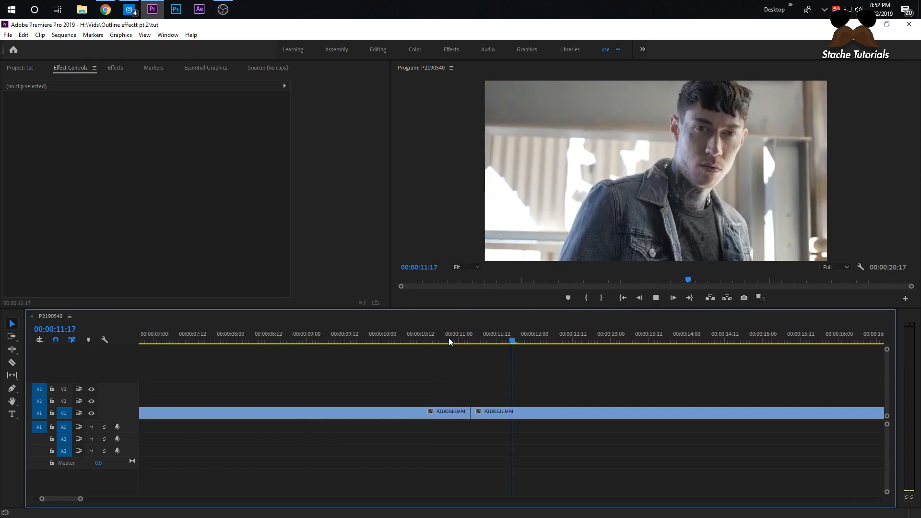
click(439, 341)
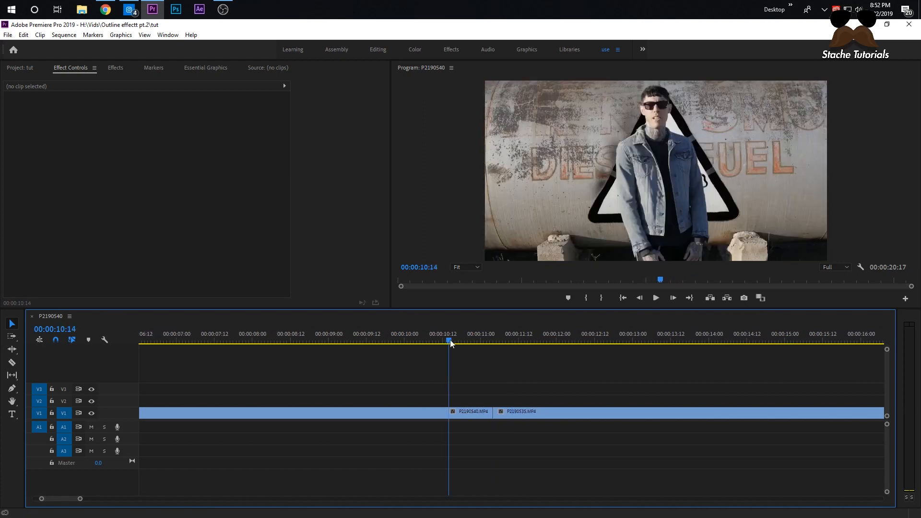
click(512, 341)
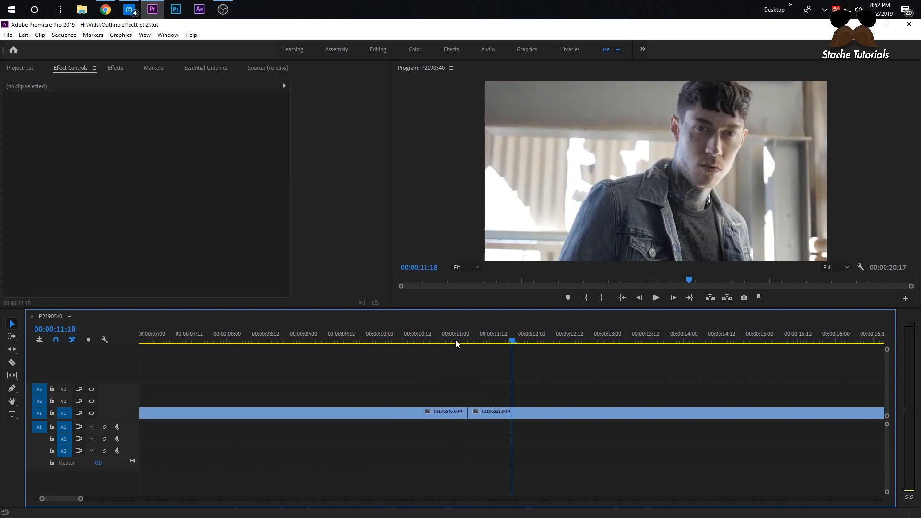
click(468, 341)
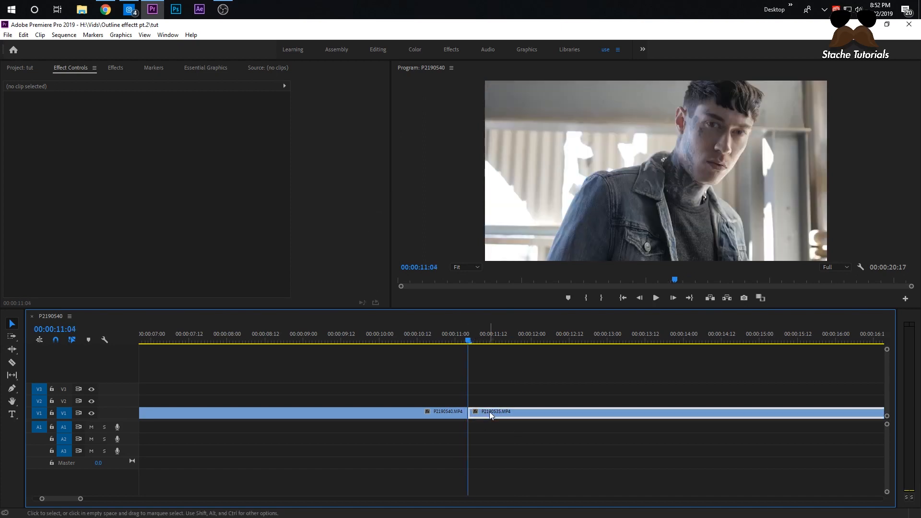
Copy the second clip onto the track above at the cut and add a frame hold to it.
click(496, 412)
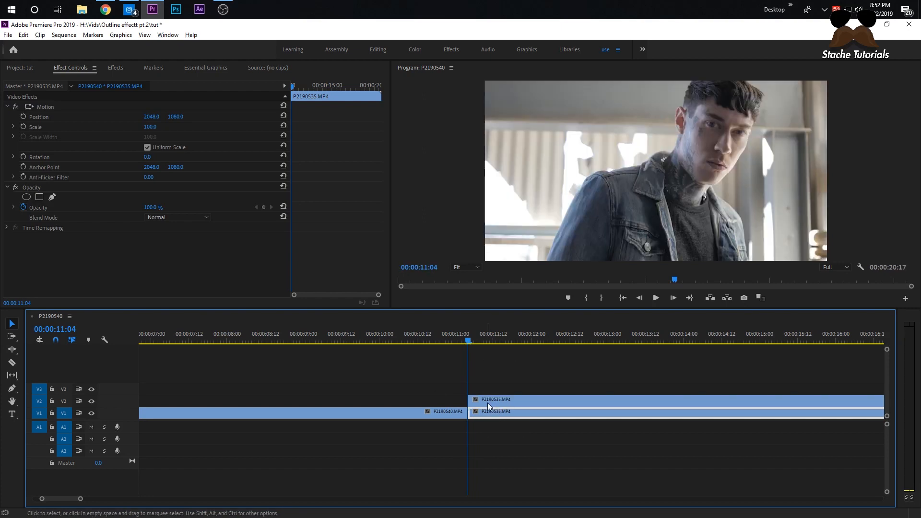
right_click(488, 402)
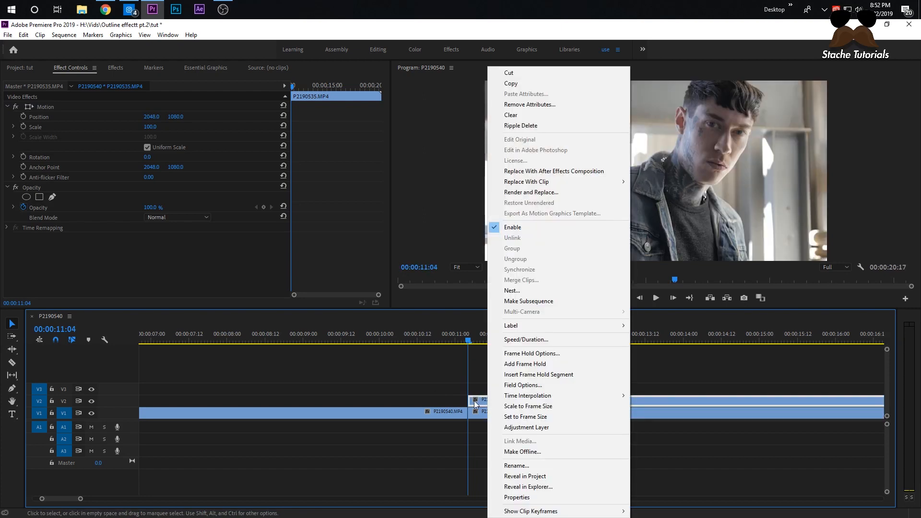
mouse_move(522, 340)
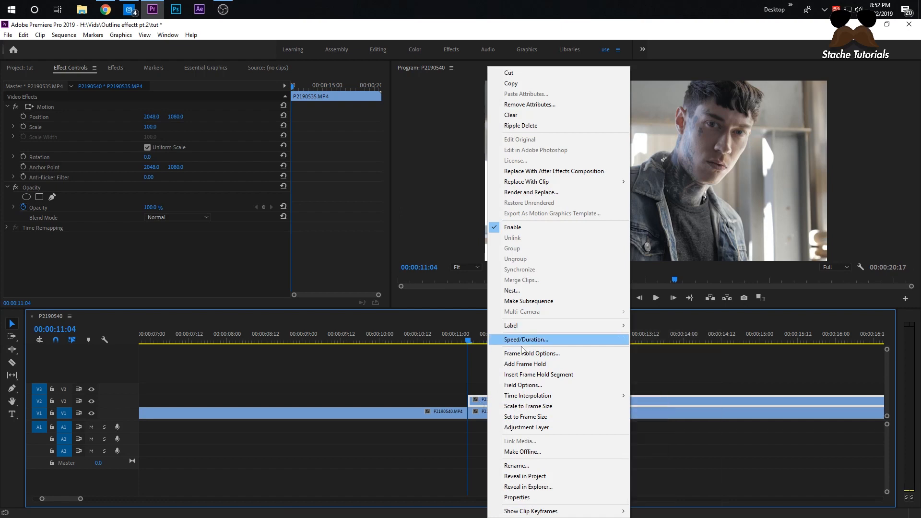
mouse_move(524, 363)
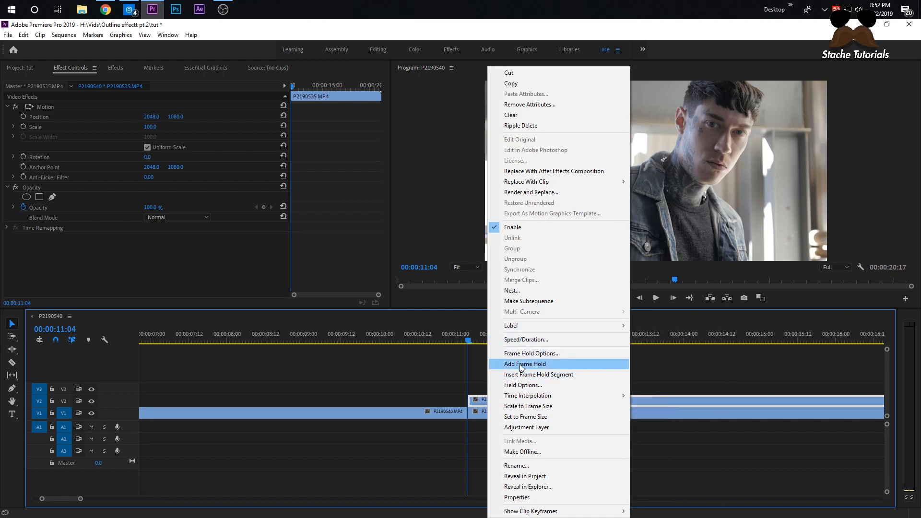
click(524, 364)
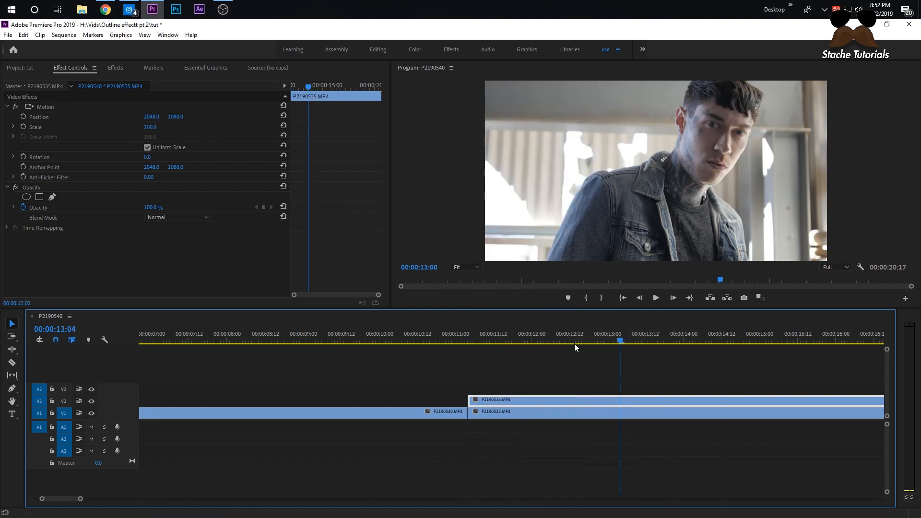
click(467, 334)
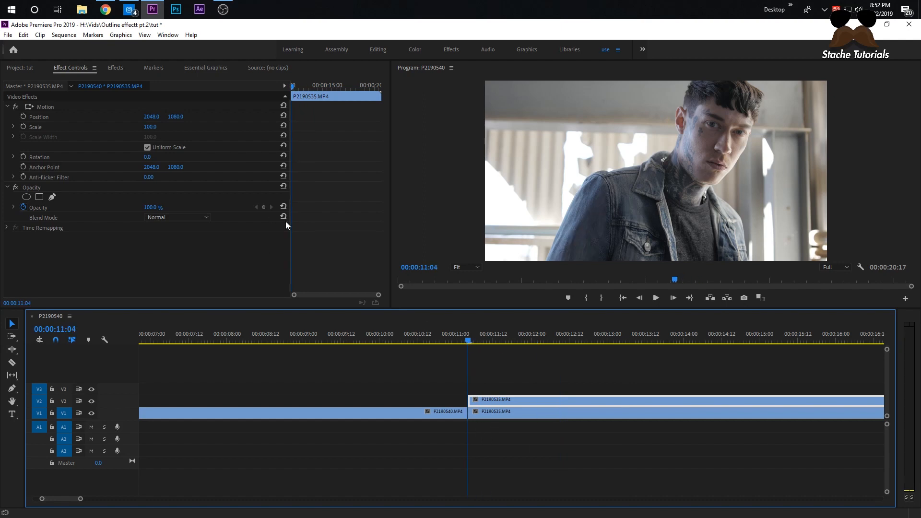
mouse_move(75, 77)
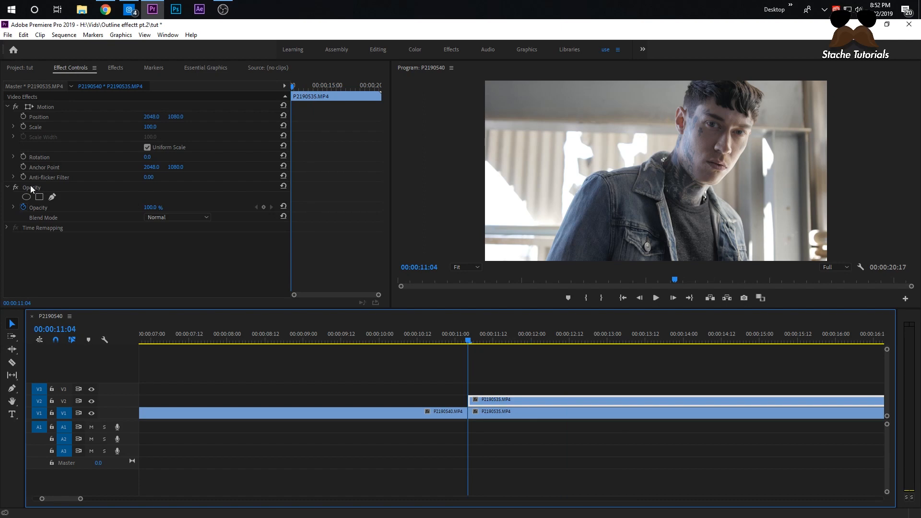
Draw a freehand opacity mask tracing the man's head and shoulders and check it later in the clip.
click(26, 197)
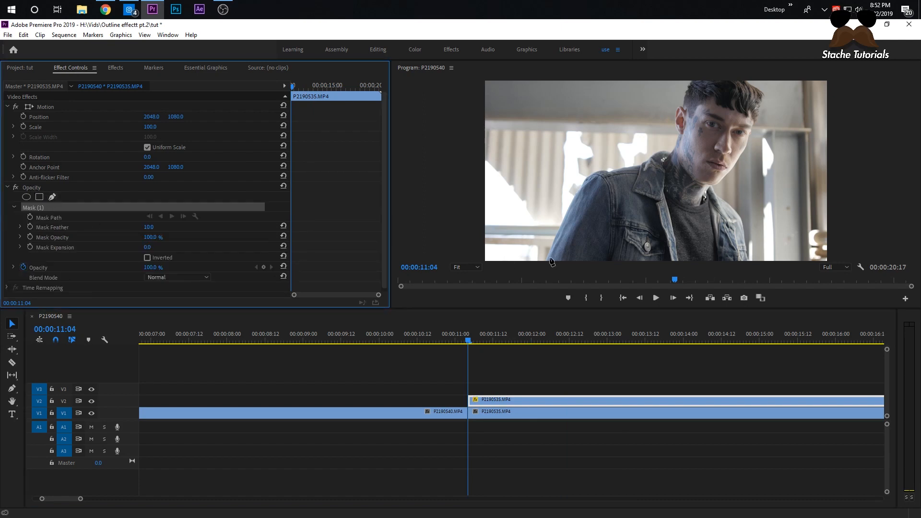
mouse_move(568, 206)
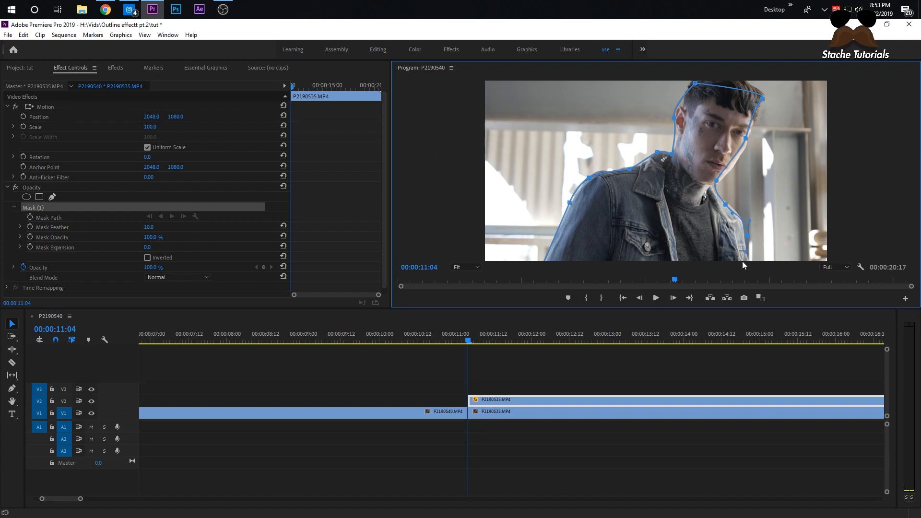
mouse_move(750, 271)
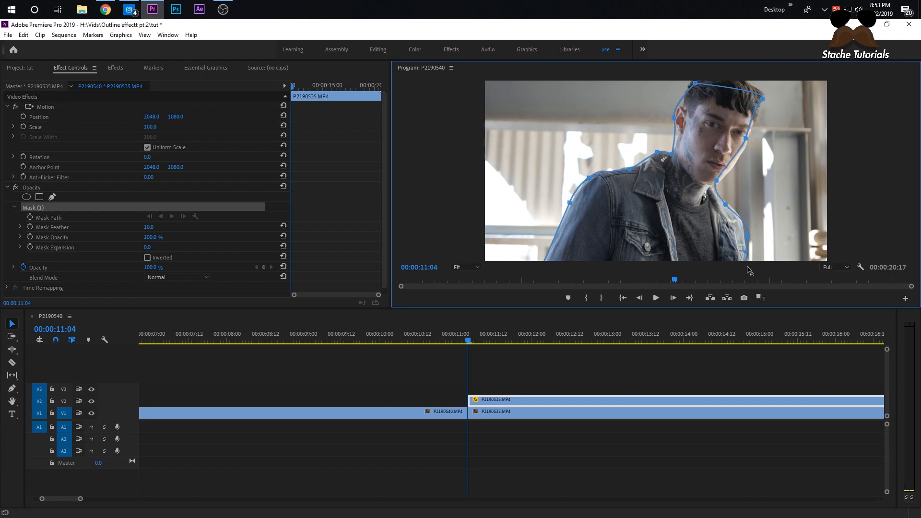
mouse_move(586, 270)
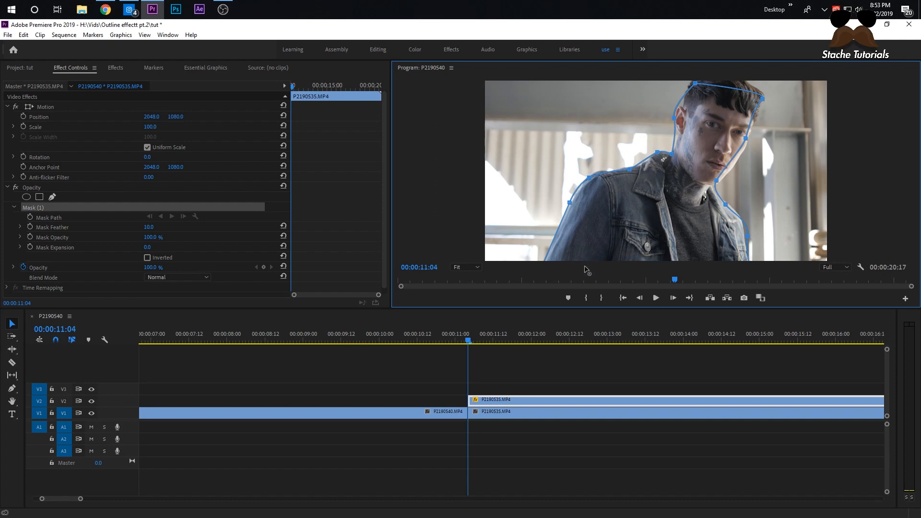
click(463, 267)
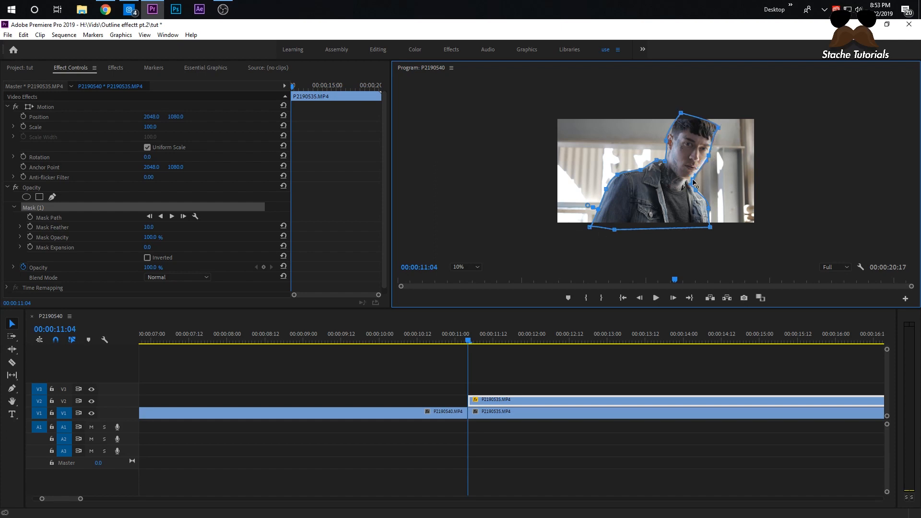
click(516, 341)
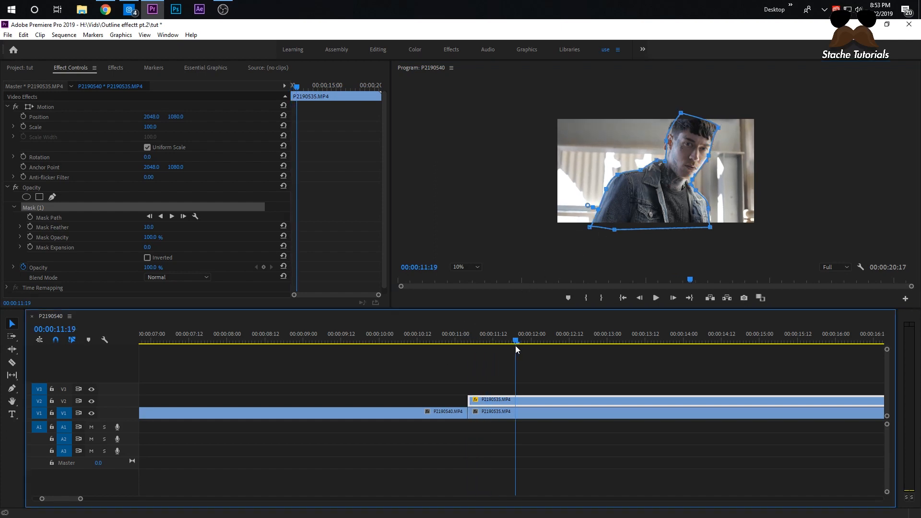
click(585, 341)
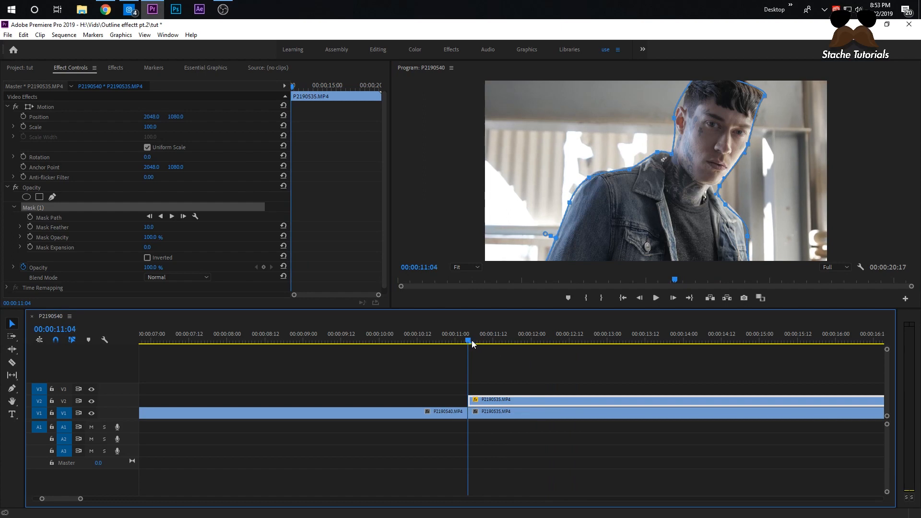
mouse_move(601, 281)
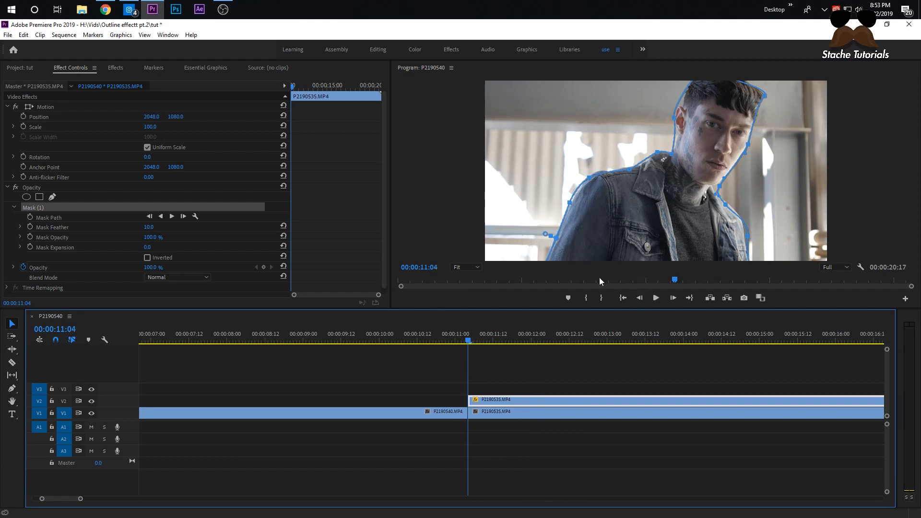
mouse_move(508, 310)
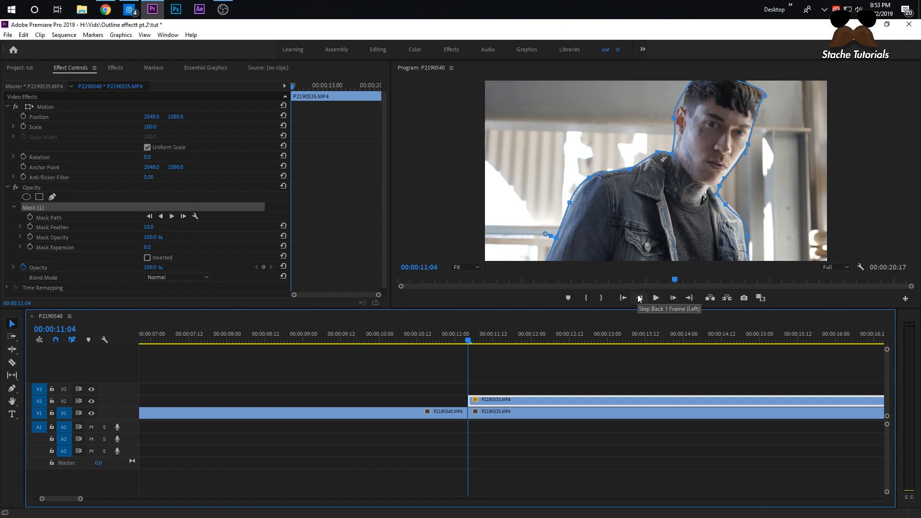
Step the playhead back to the frame just before the cut.
click(641, 298)
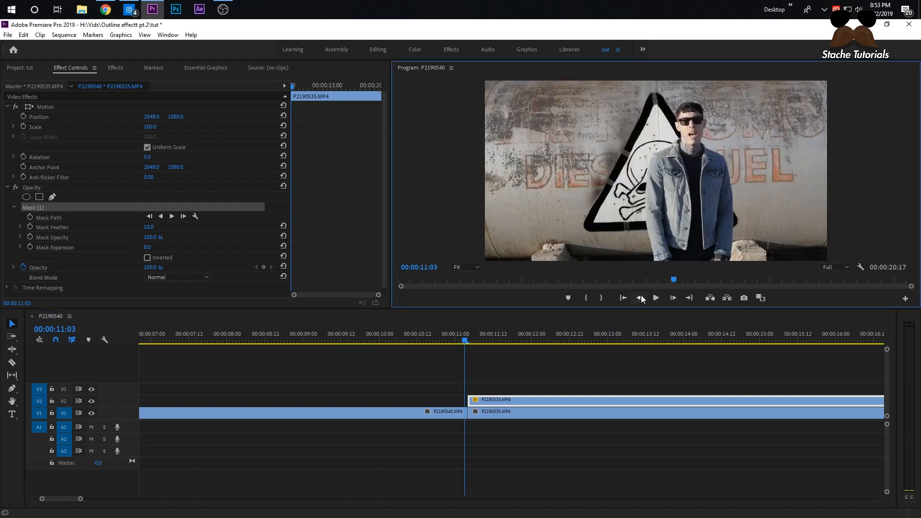
click(639, 298)
text(ecto)
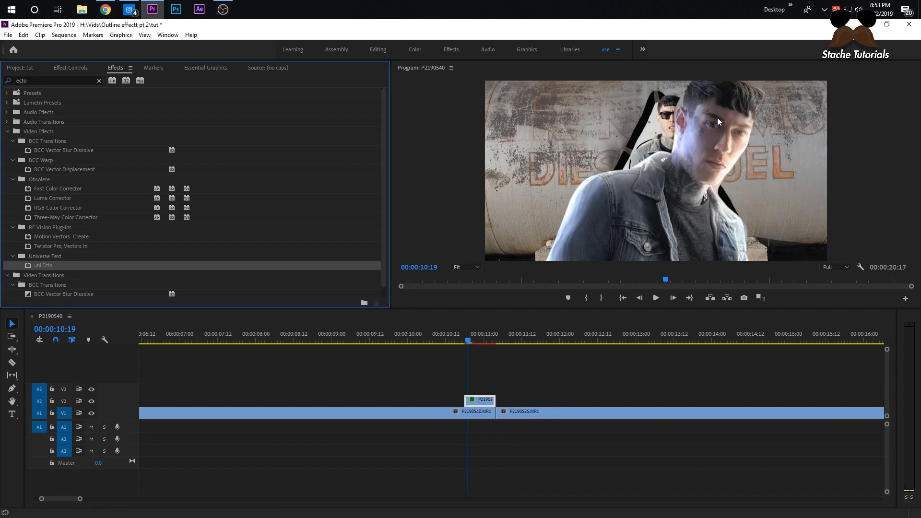
mouse_move(746, 256)
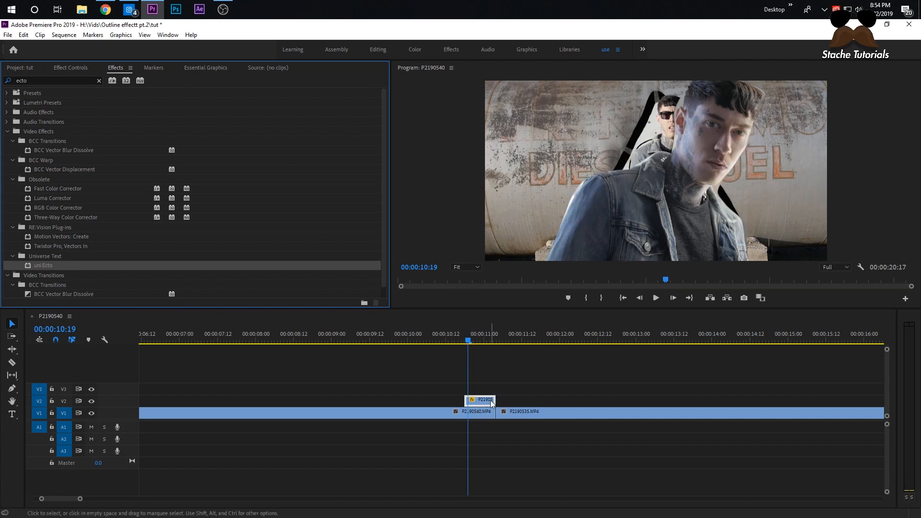
Nest the short V2 cutout clip as Nested Sequence 02, accepting the default name.
right_click(482, 400)
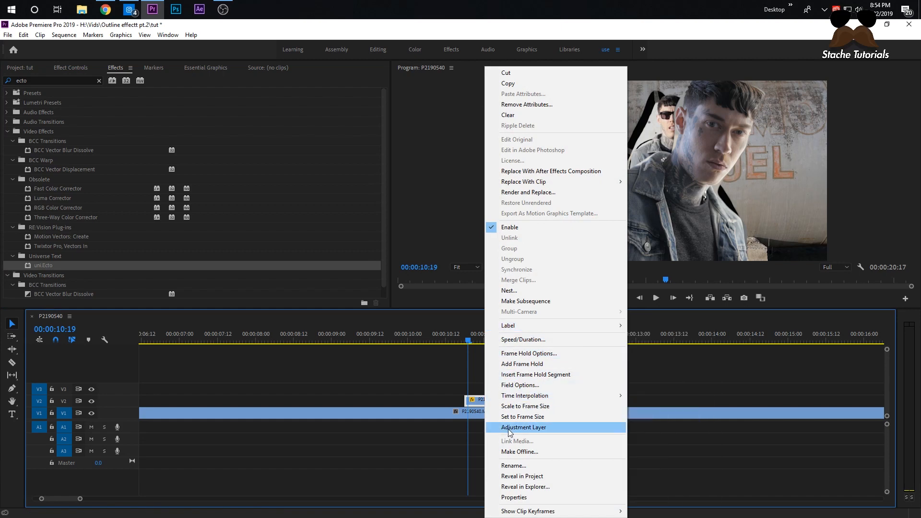
click(508, 290)
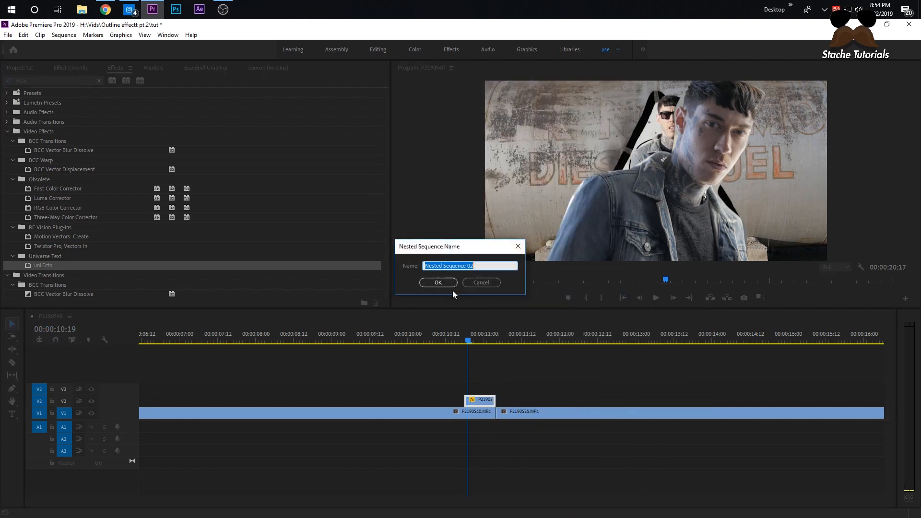
click(437, 282)
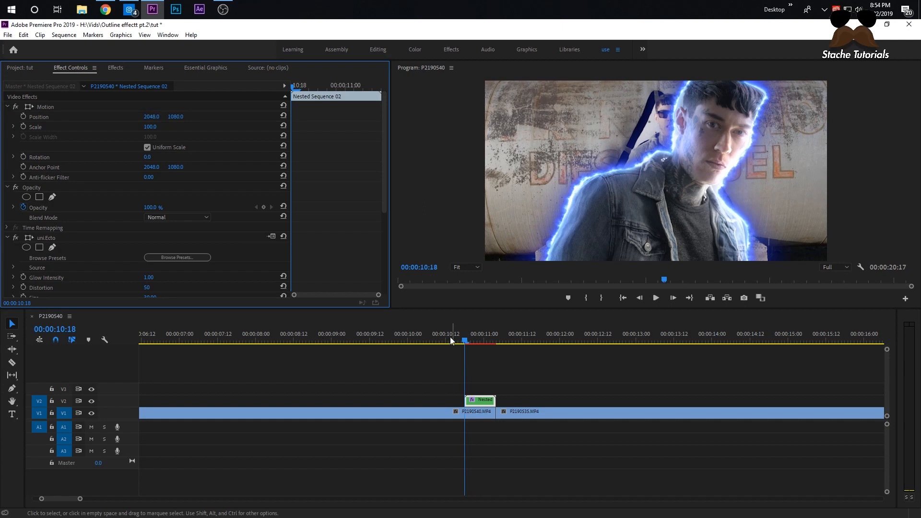
mouse_move(80, 109)
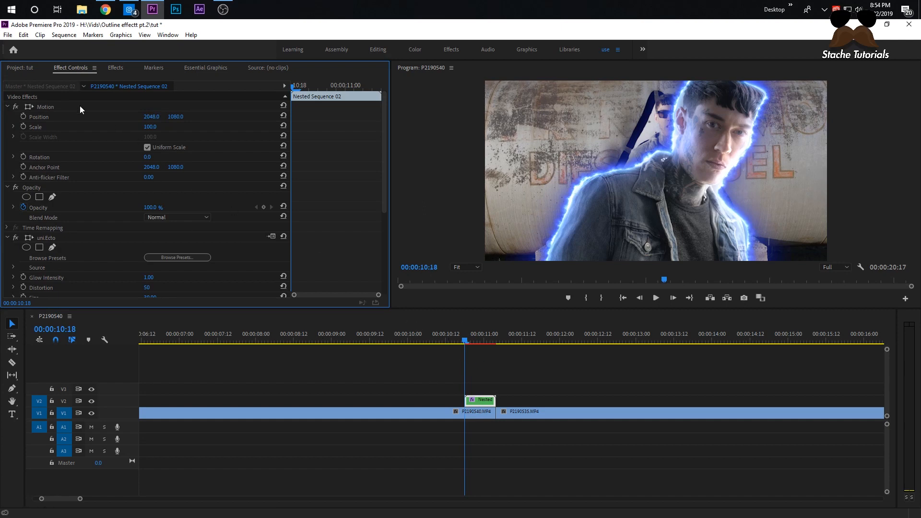
mouse_move(4, 129)
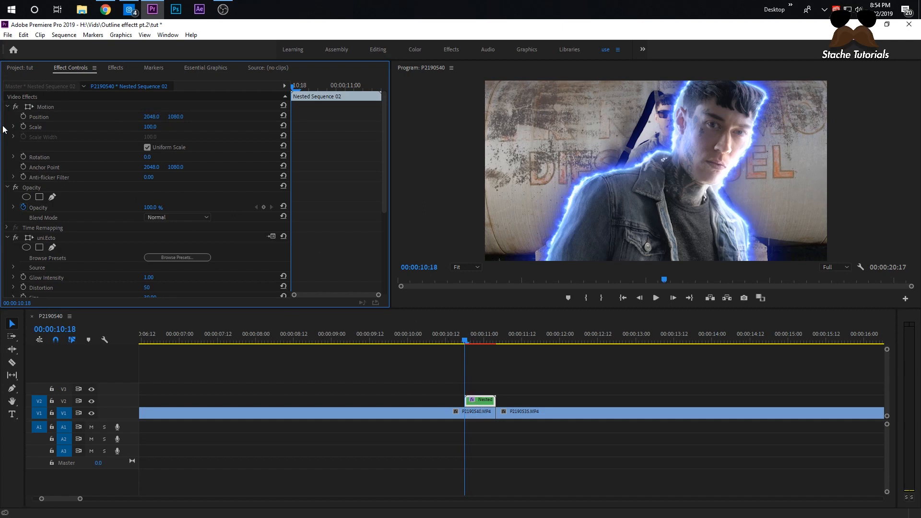
mouse_move(23, 116)
text(2116)
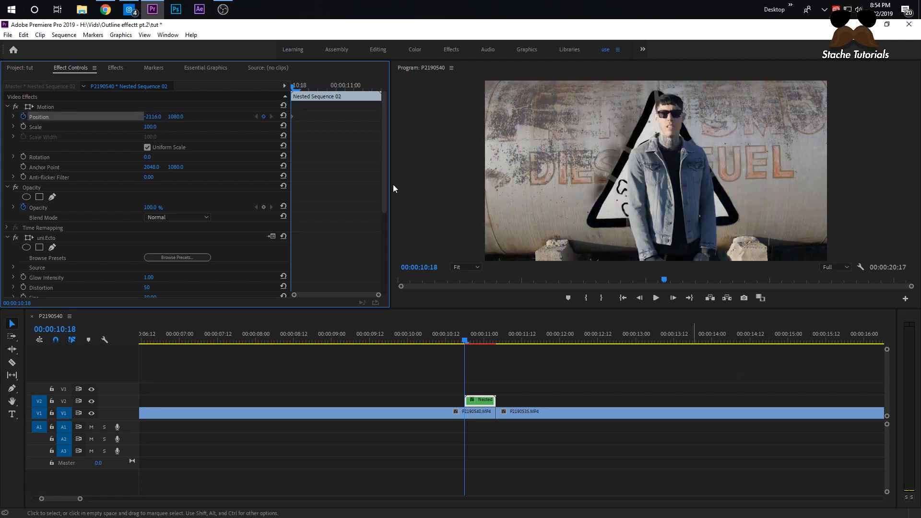
Keyframe Position X from -2116 on the first frame to 2048 so the cutout slides in from the left.
click(498, 334)
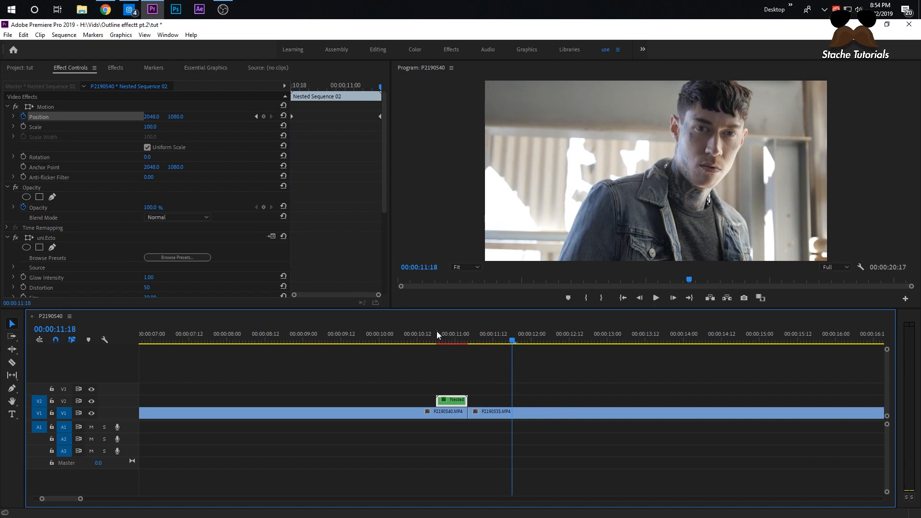
click(457, 334)
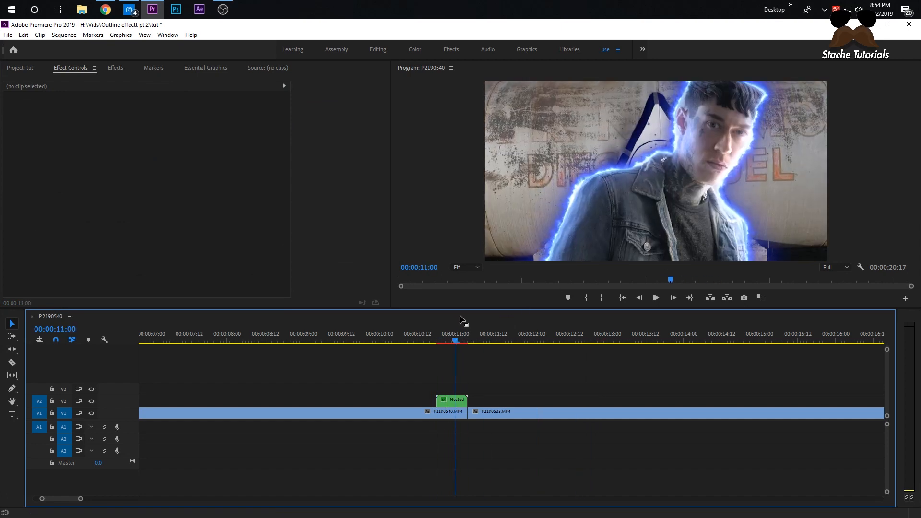
Apply the S_Shake twitch preset to the nested cutout and keyframe Amplitude from 0 to about 50.
click(452, 411)
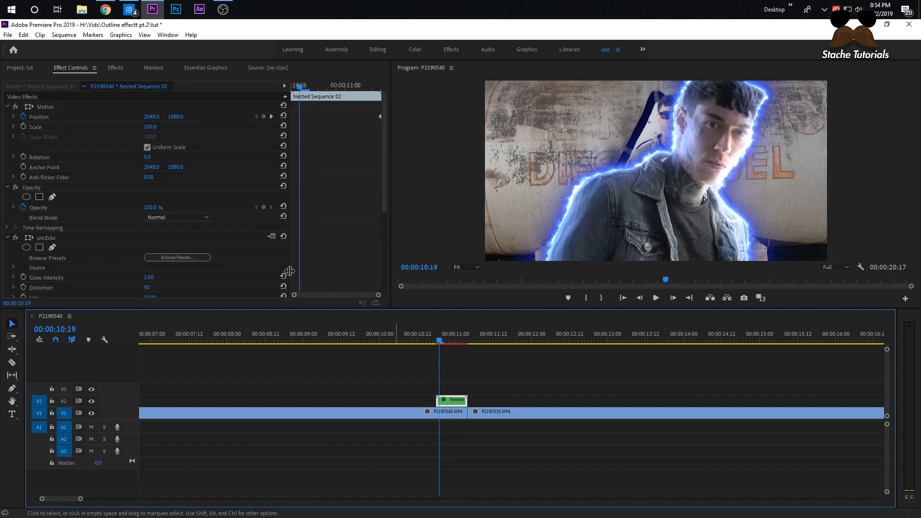
click(115, 67)
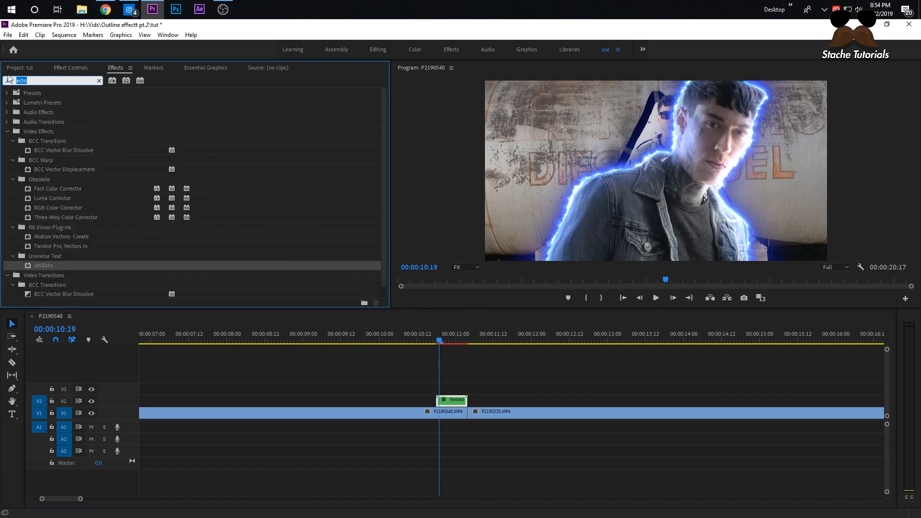
text(twitch)
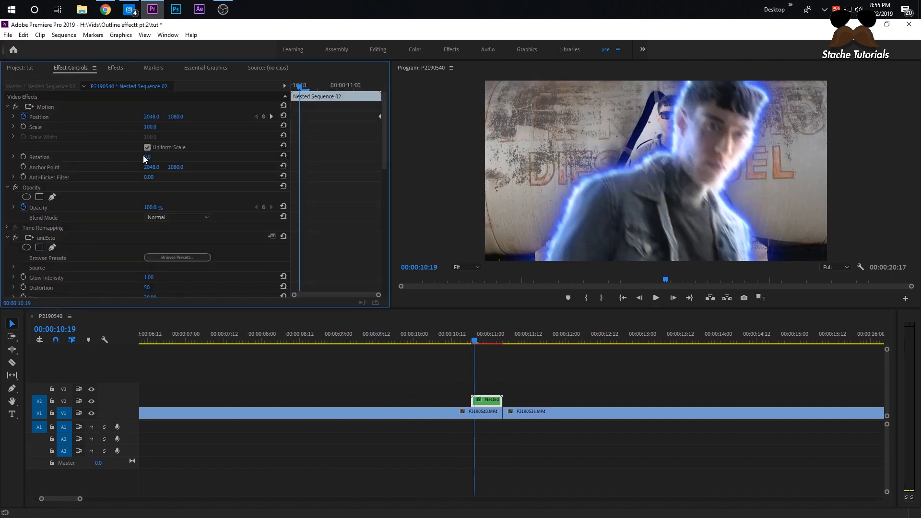
scroll(down, 3)
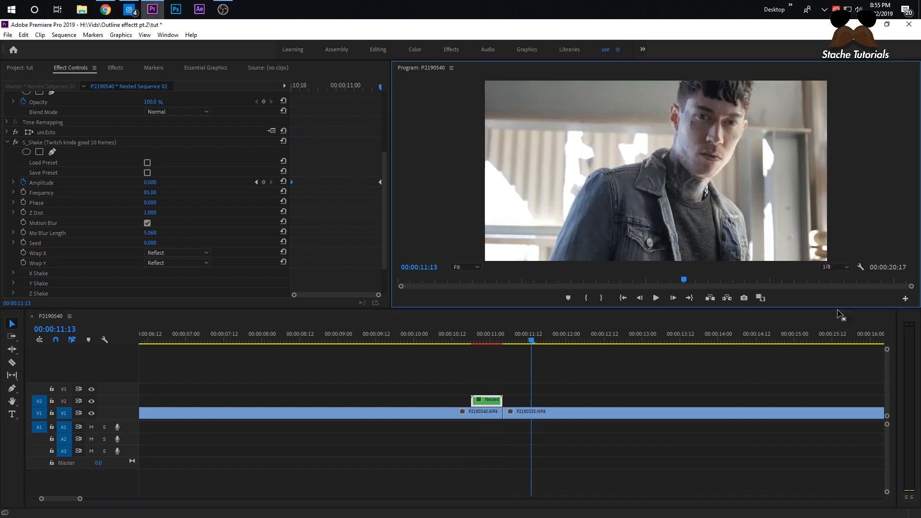
click(524, 340)
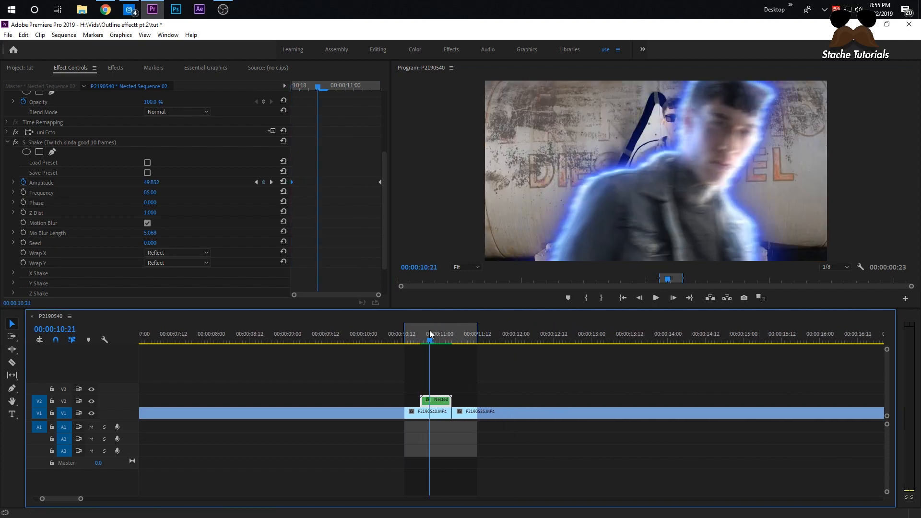
Save the project with the twitching glowing cutout in place.
key(ctrl+s)
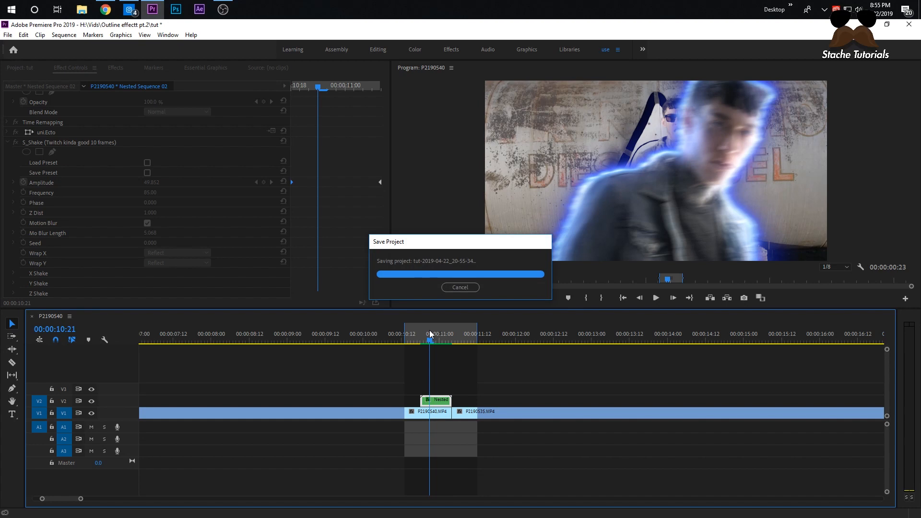